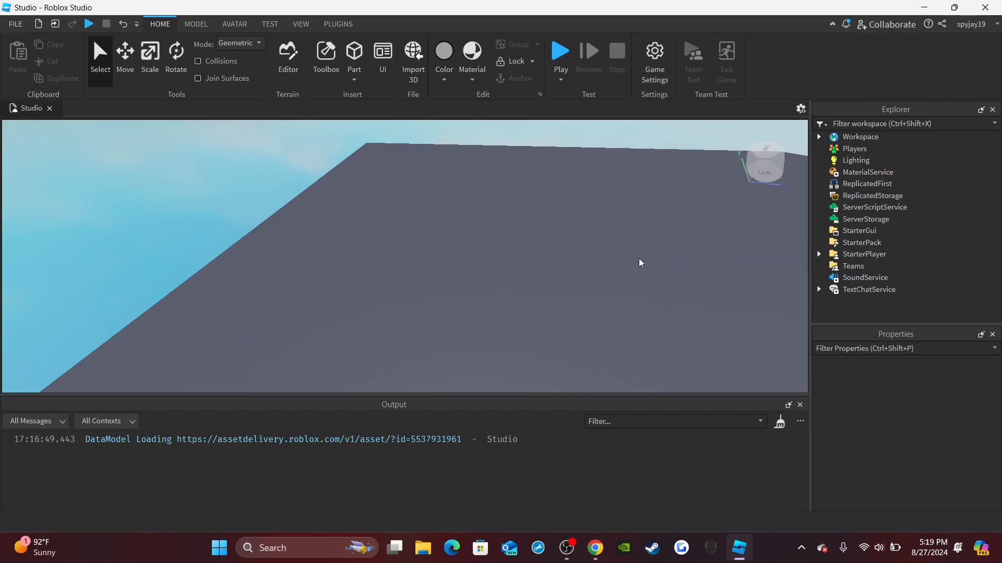
{"action": "mouse_move", "coordinate": [558, 209]}
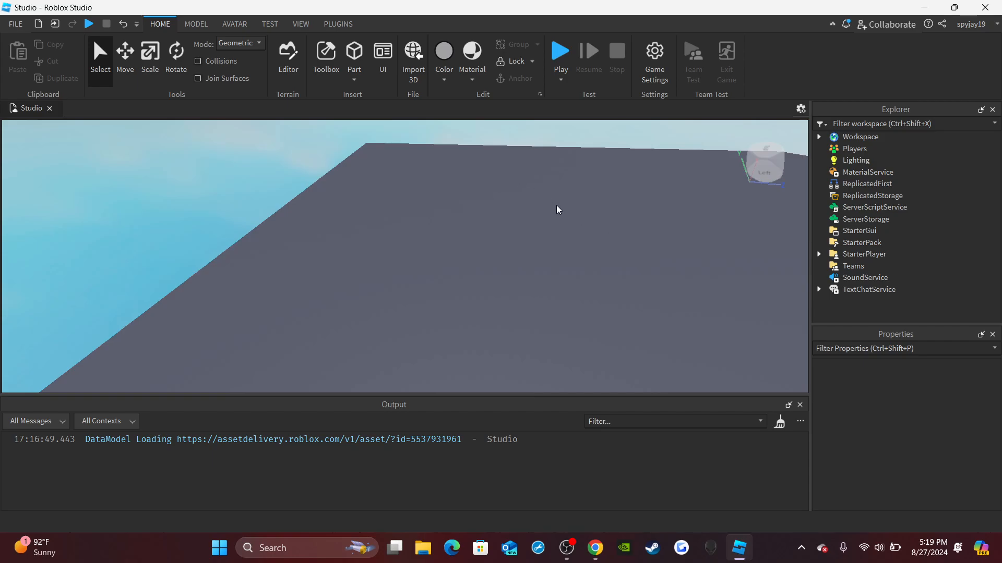
{"action": "mouse_move", "coordinate": [662, 127]}
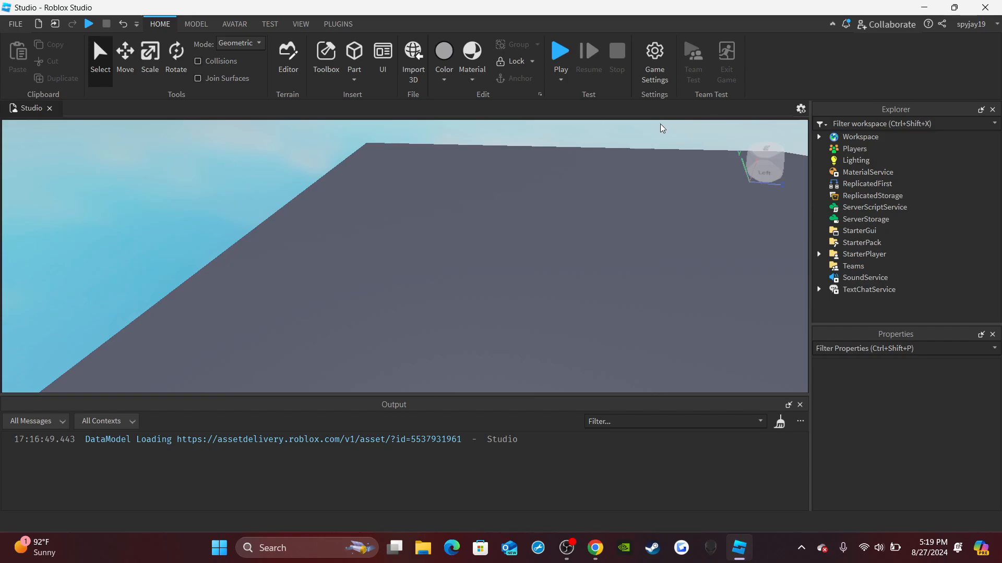
{"action": "mouse_move", "coordinate": [139, 26]}
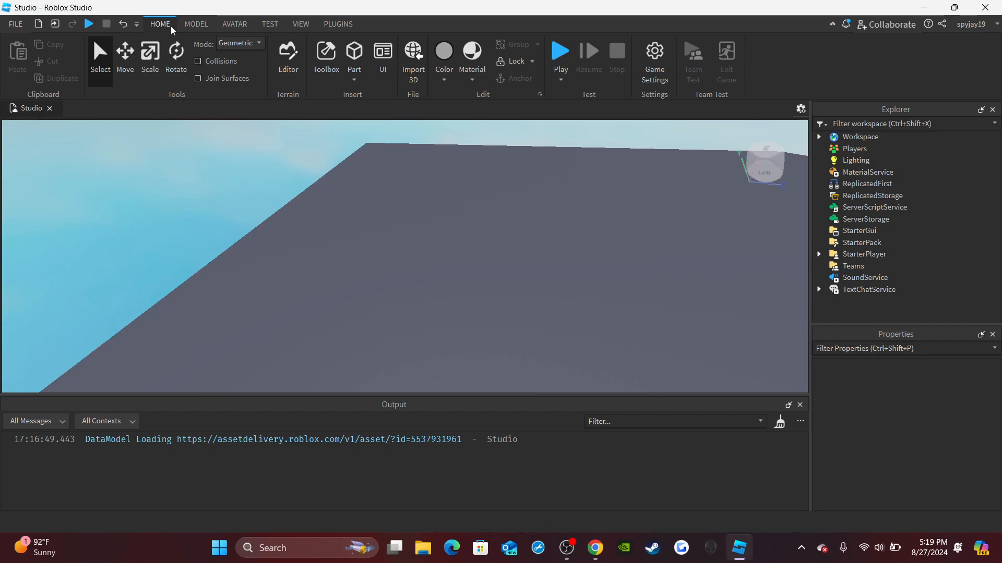
- Review the Monetization and private server settings in Game Settings
{"action": "left_click", "coordinate": [654, 56]}
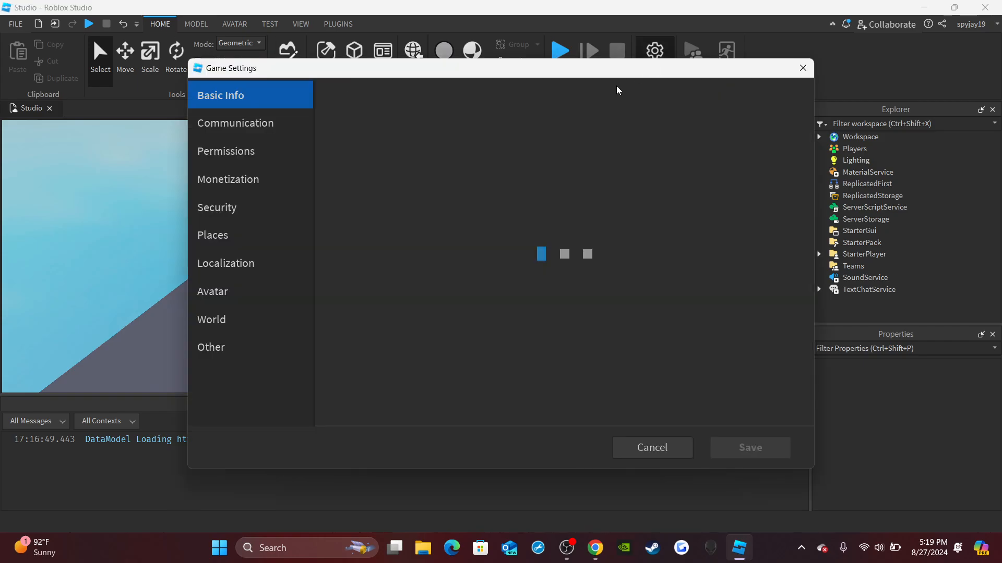
{"action": "left_click", "coordinate": [228, 179]}
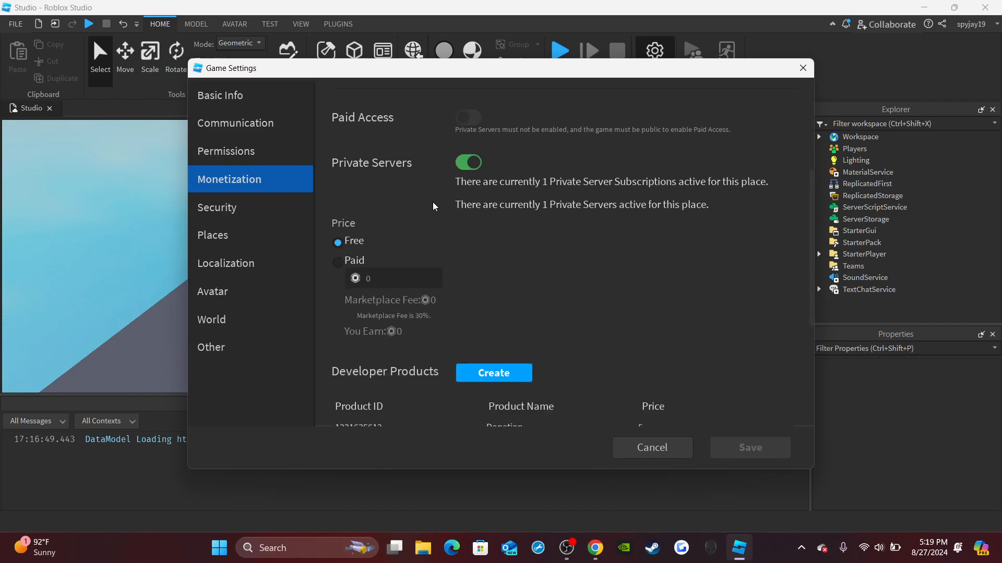
{"action": "mouse_move", "coordinate": [416, 158]}
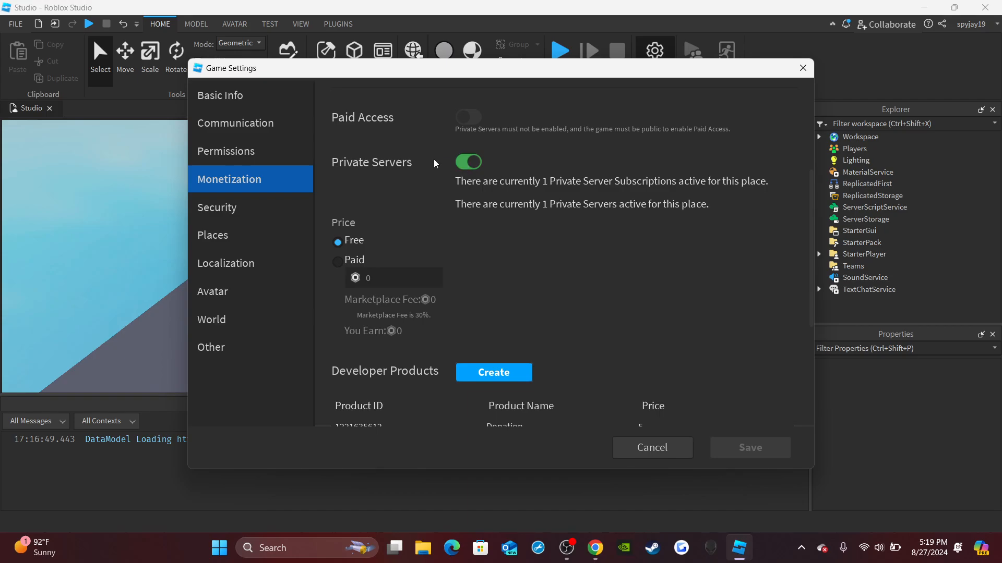
{"action": "mouse_move", "coordinate": [737, 205]}
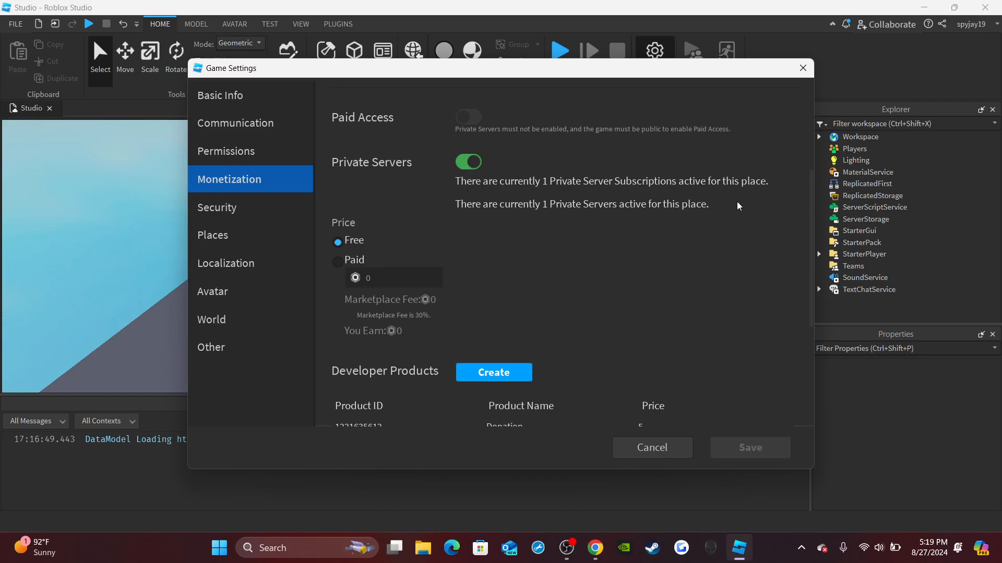
{"action": "mouse_move", "coordinate": [661, 186]}
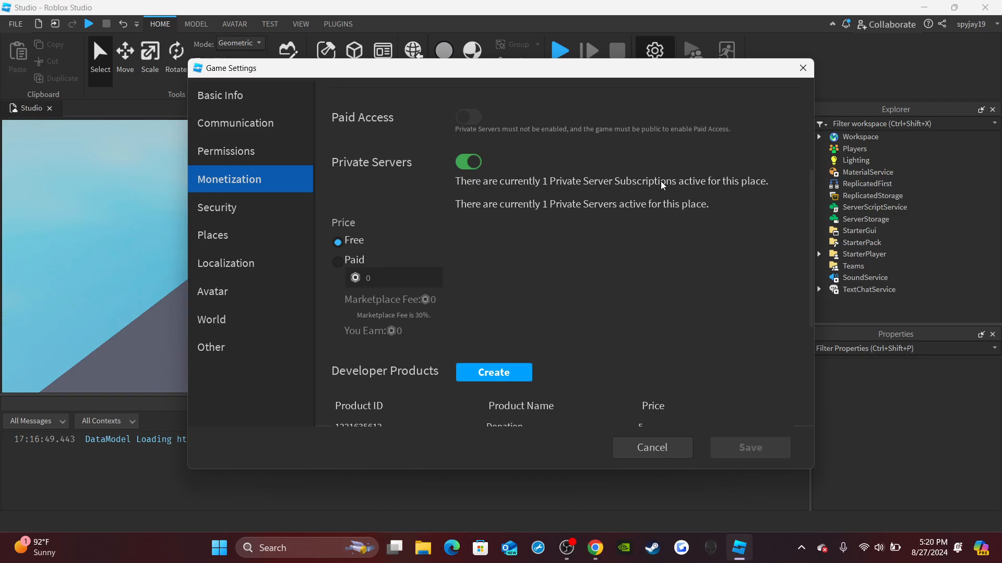
{"action": "mouse_move", "coordinate": [546, 176]}
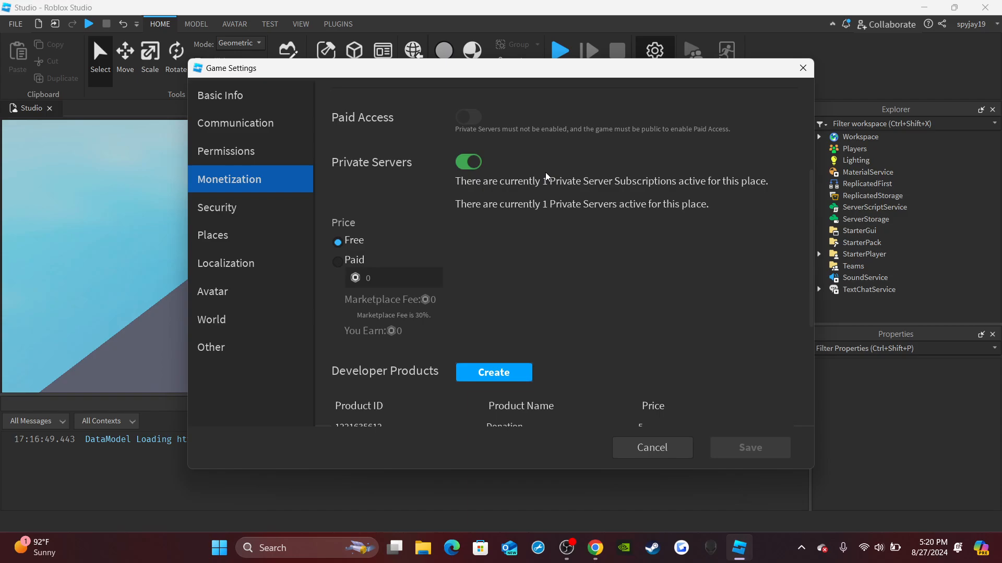
{"action": "scroll", "scroll_direction": "down", "scroll_amount": 3}
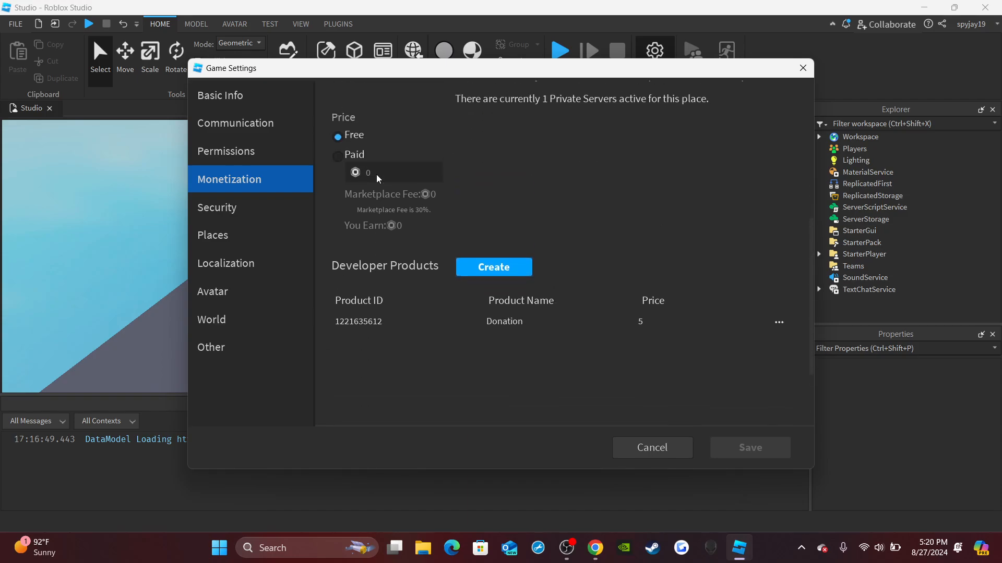
{"action": "scroll", "scroll_direction": "up", "scroll_amount": 3}
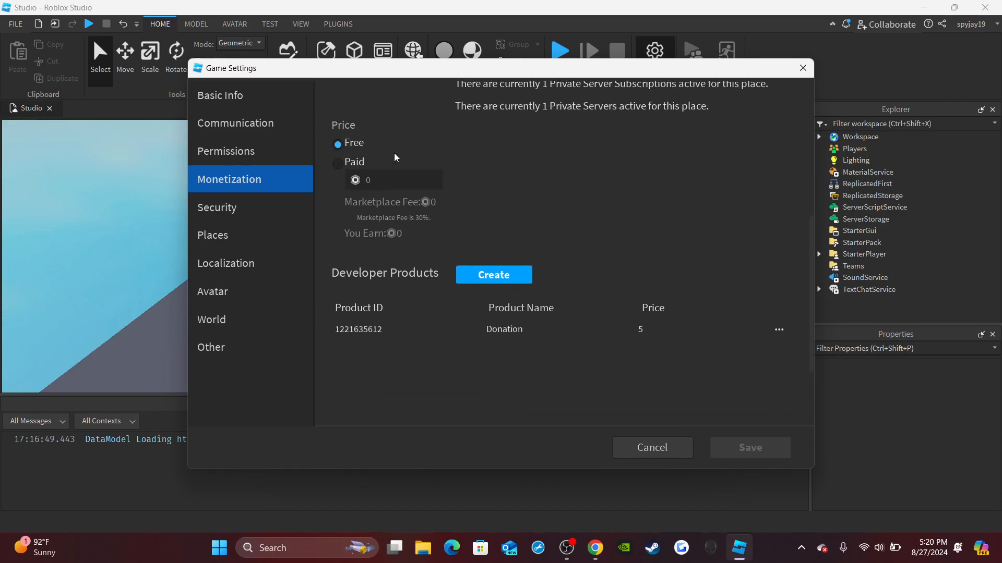
{"action": "mouse_move", "coordinate": [294, 168]}
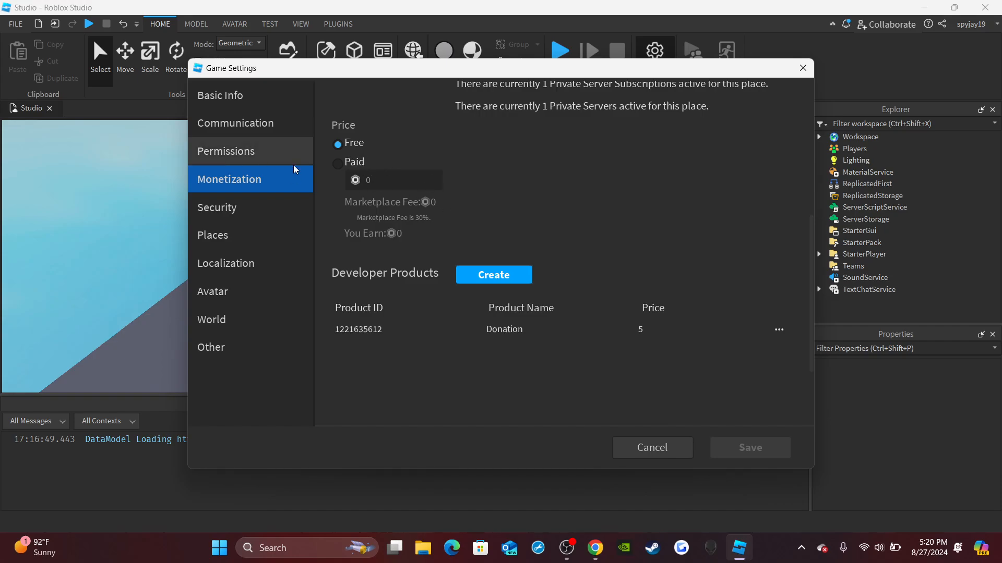
{"action": "mouse_move", "coordinate": [432, 166]}
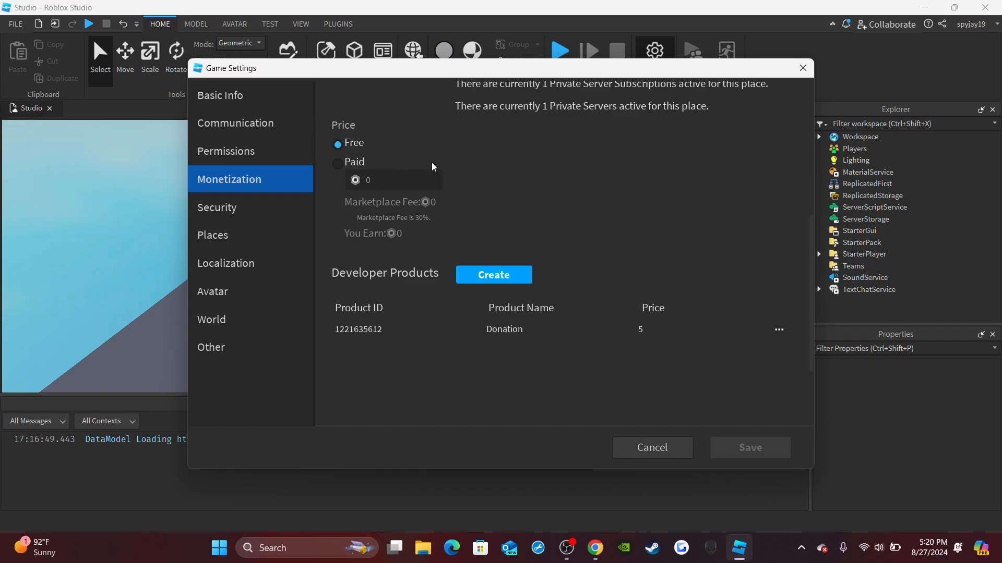
{"action": "scroll", "scroll_direction": "up", "scroll_amount": 3}
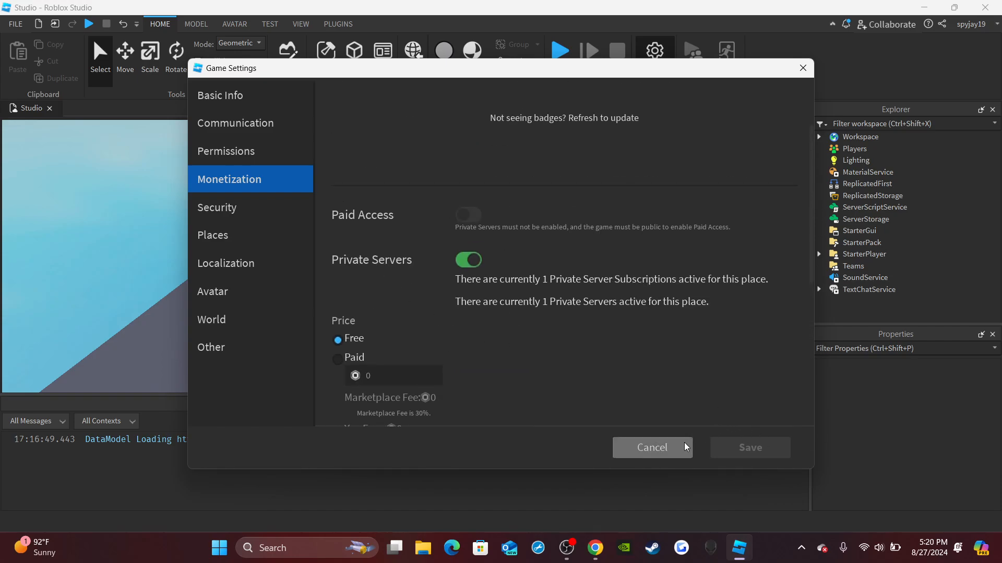
- Close Game Settings without saving and add a Script named CommandScript to ServerScriptService
{"action": "left_click", "coordinate": [651, 447]}
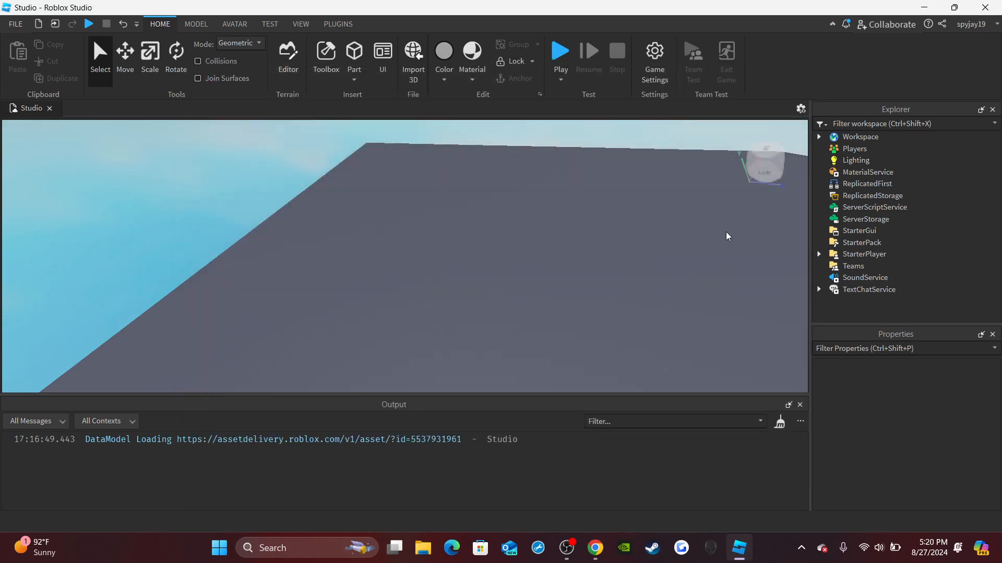
{"action": "mouse_move", "coordinate": [906, 207]}
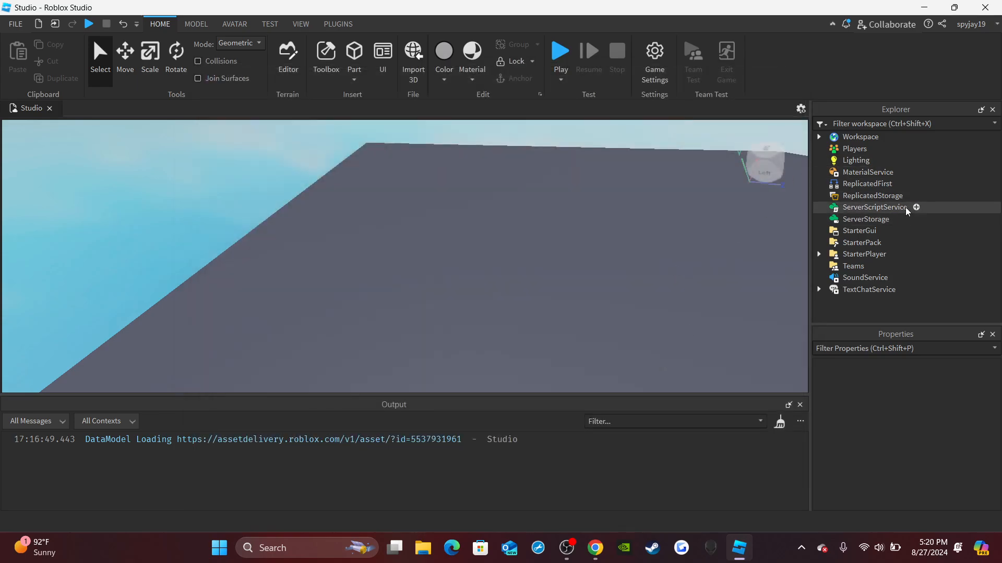
{"action": "left_click", "coordinate": [916, 207]}
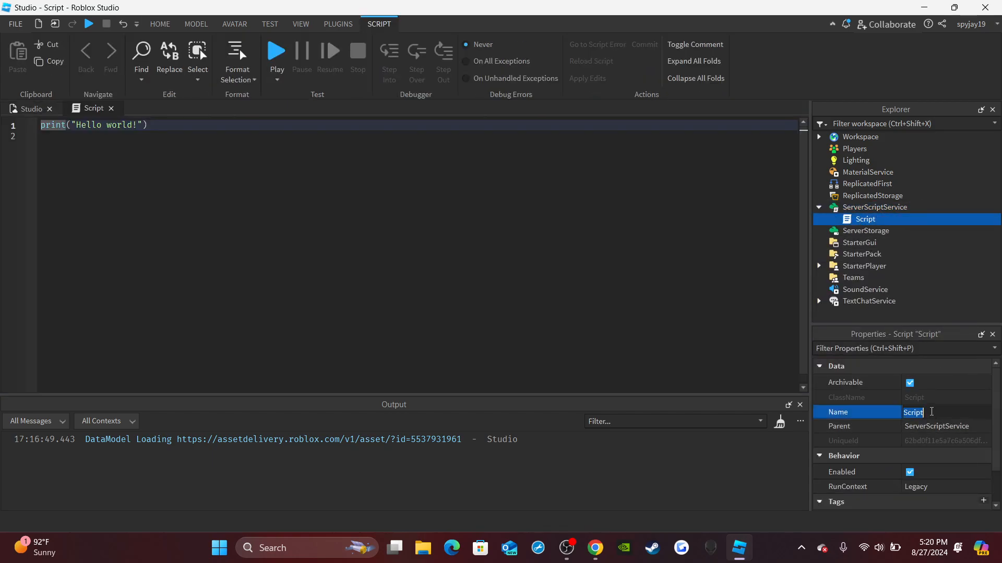
{"action": "type", "text": "Command"}
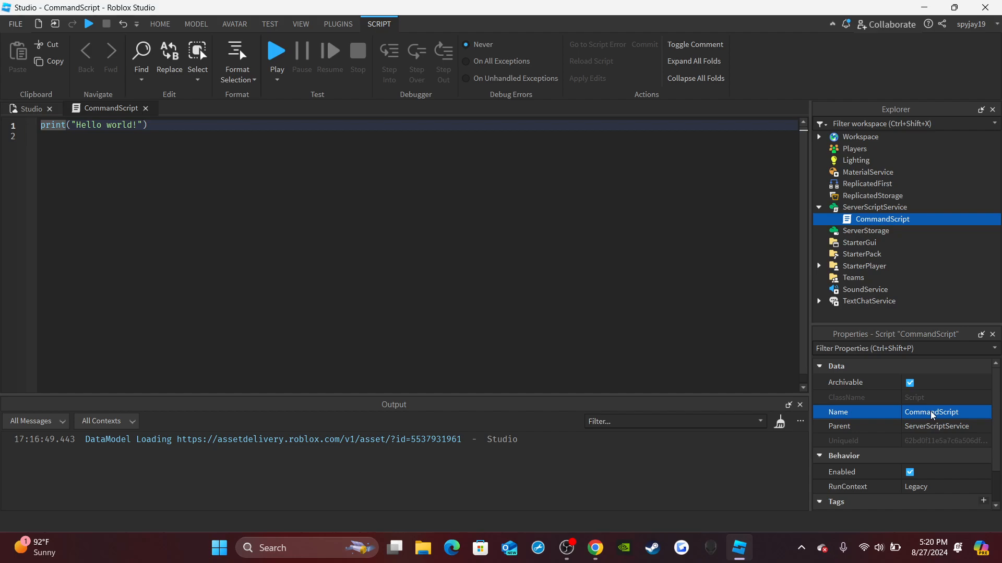
{"action": "mouse_move", "coordinate": [424, 316]}
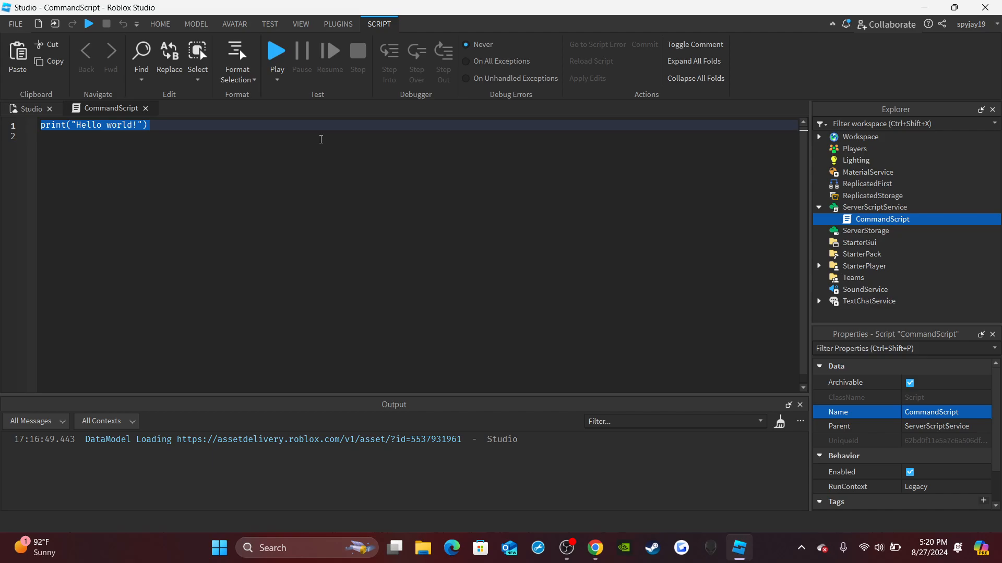
- Replace the Hello world print with local OwnerID = game.PrivateServerOwnerId
{"action": "key", "text": "Delete"}
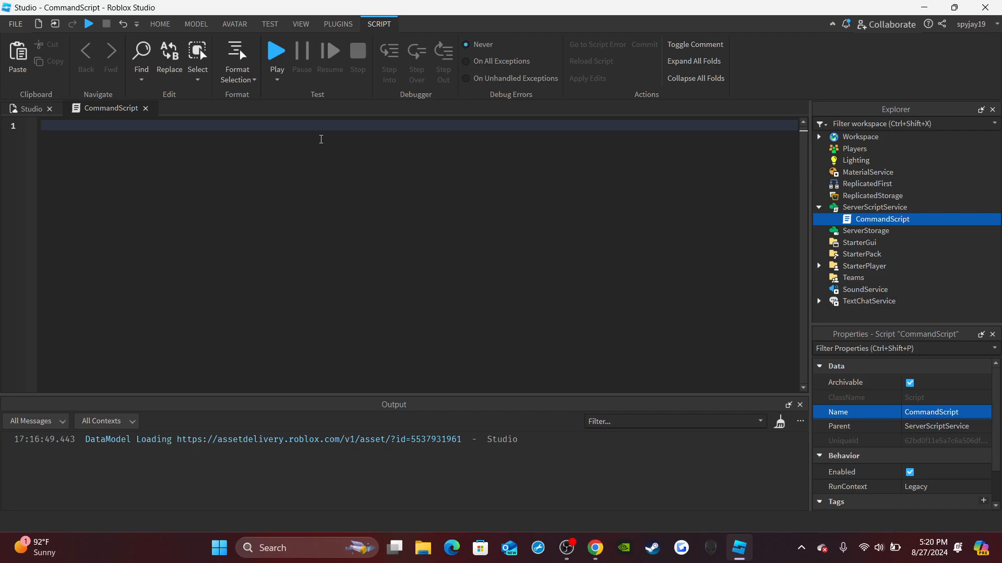
{"action": "type", "text": "local OwnerI"}
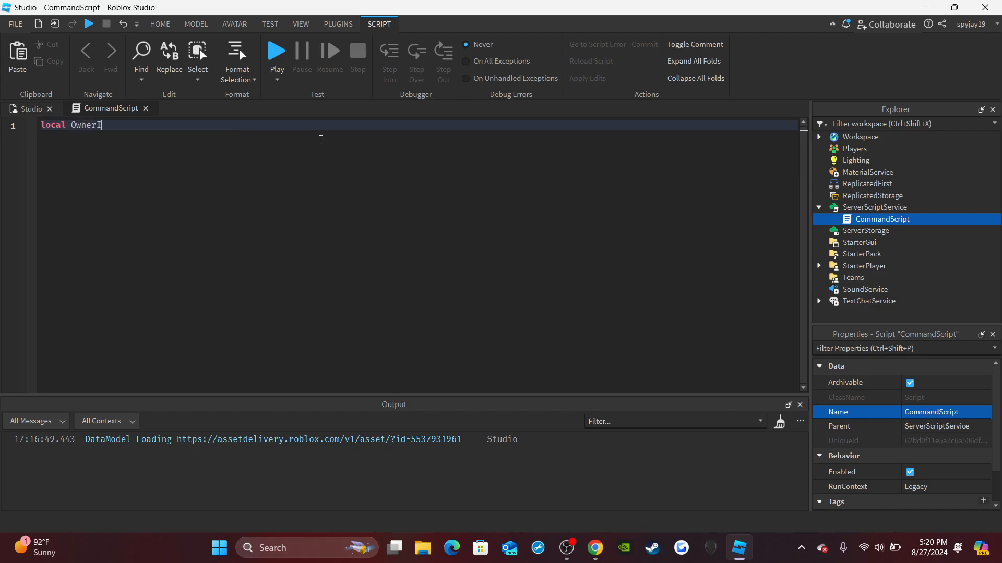
{"action": "type", "text": "D = gam"}
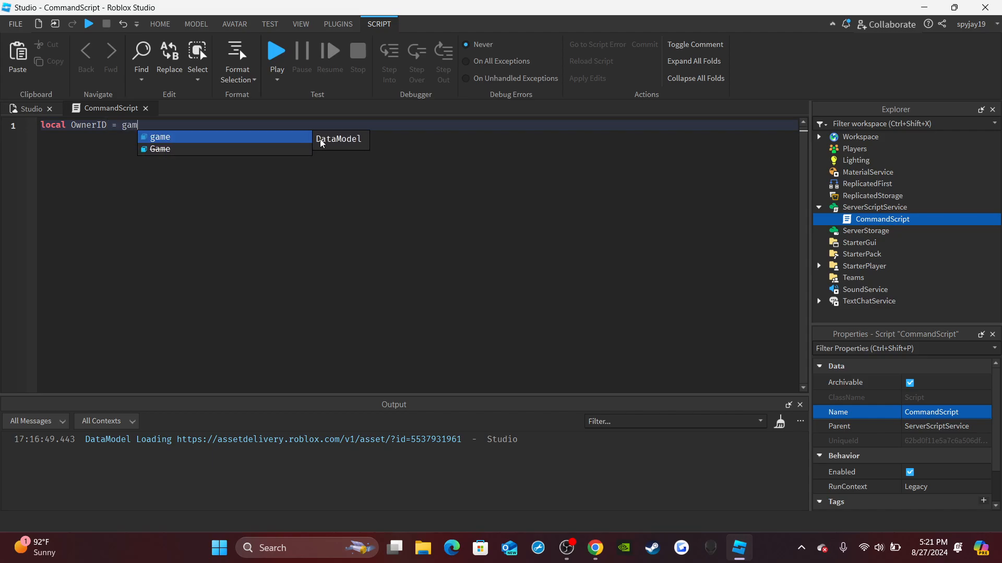
{"action": "type", "text": "e.PrivateServerOwnerId"}
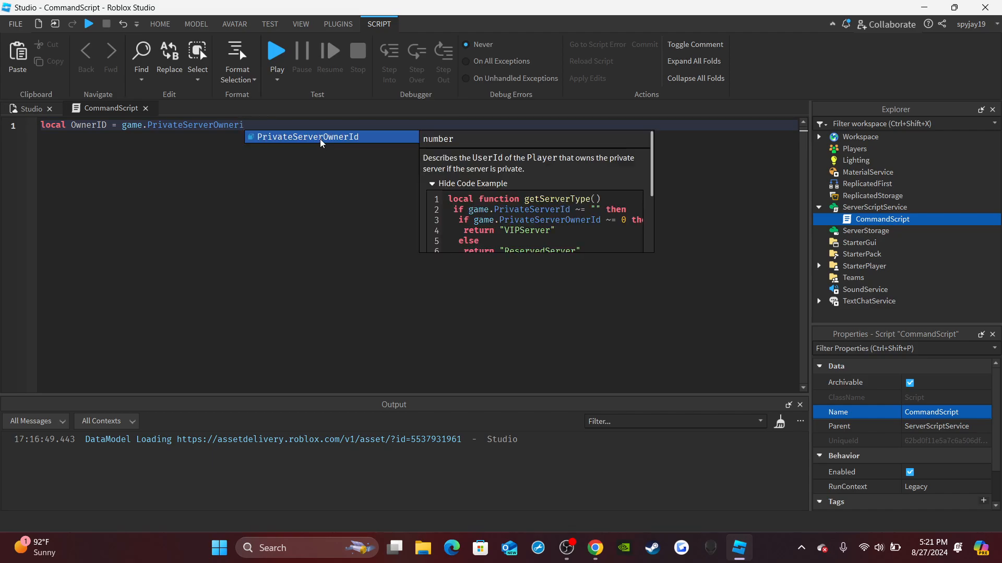
{"action": "mouse_move", "coordinate": [492, 166]}
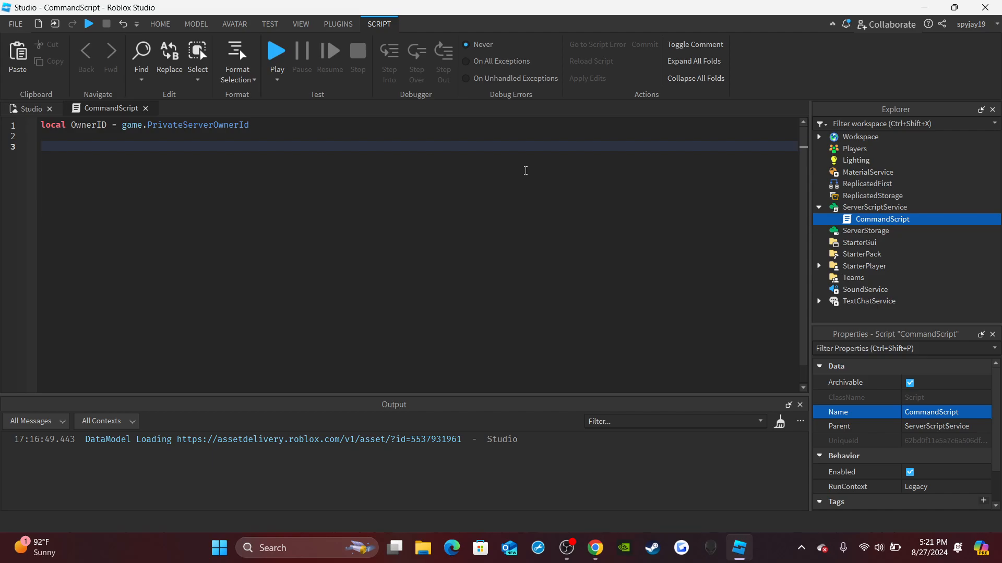
- Connect game.Players.PlayerAdded with an if plr.UserId == OwnerID then check
{"action": "type", "text": "game.Players.p"}
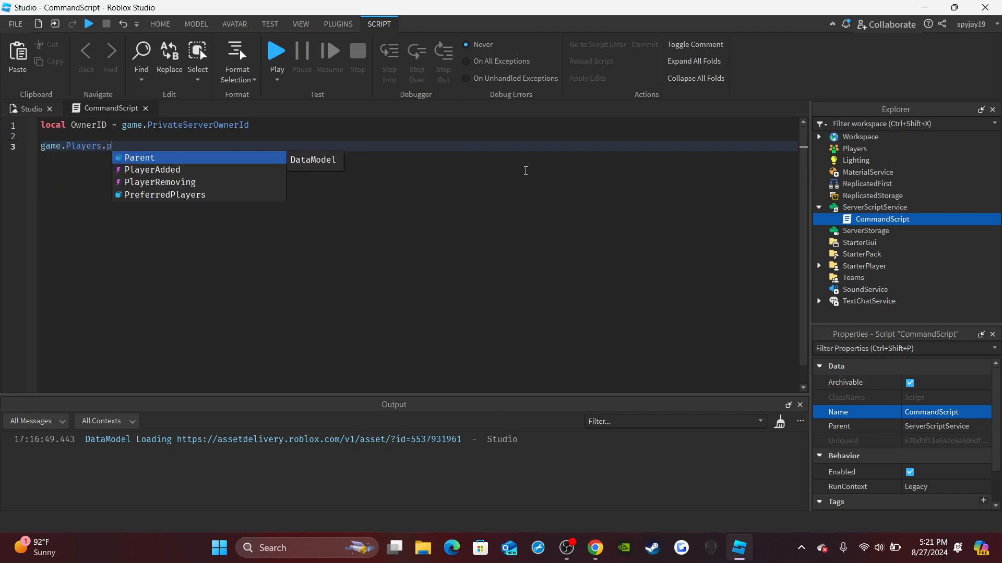
{"action": "type", "text": "PlayerAdded:Connect(function()"}
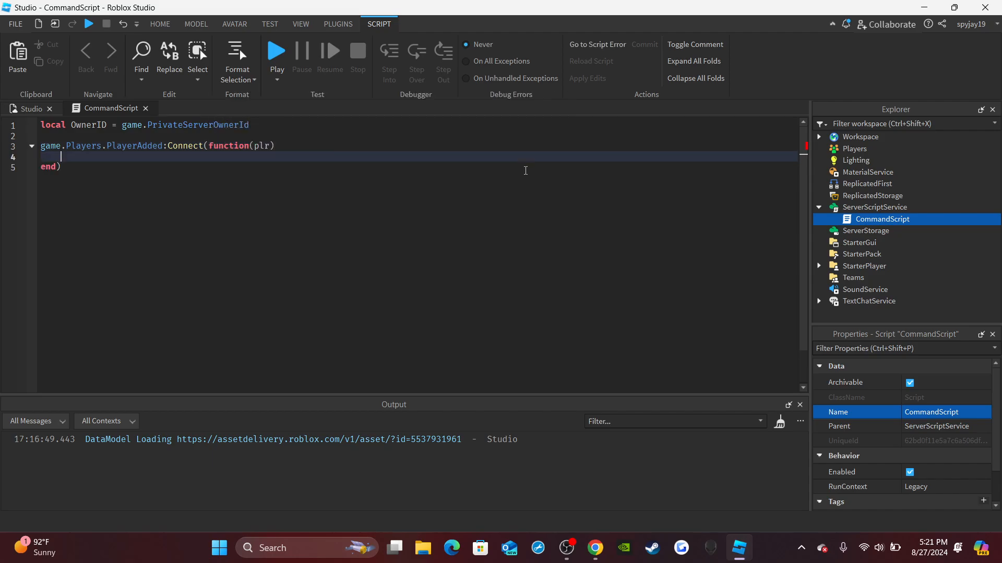
{"action": "type", "text": "if"}
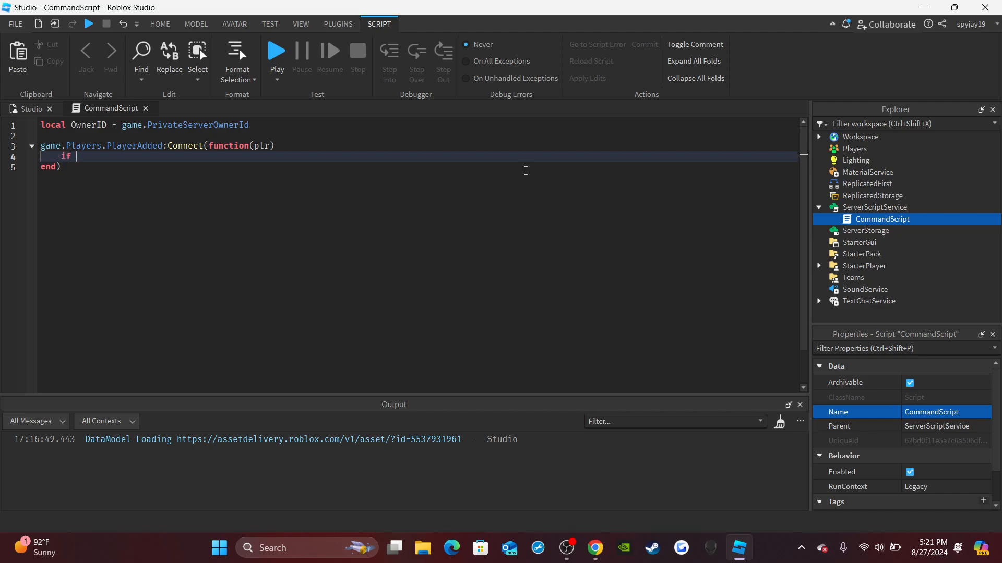
{"action": "type", "text": "plr.u"}
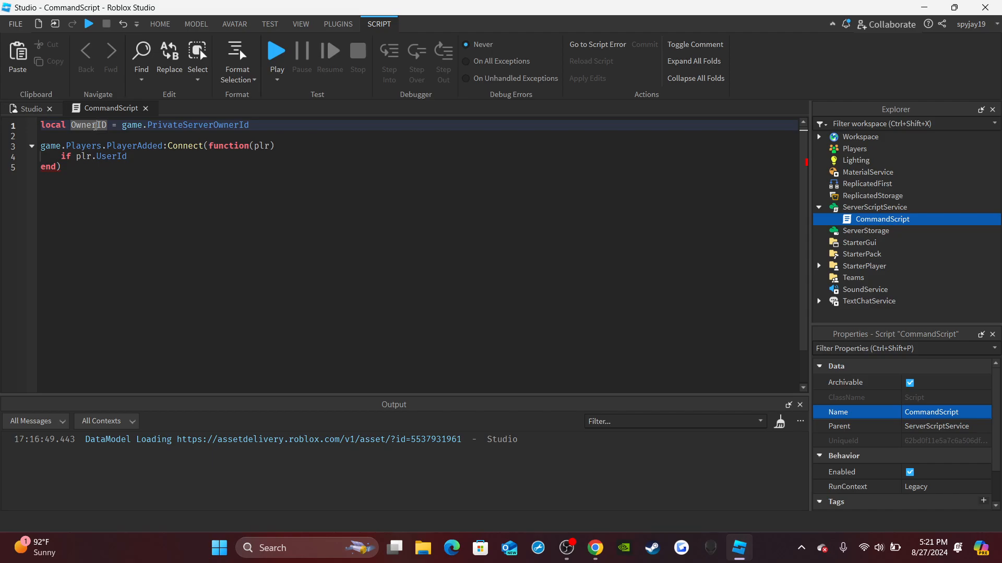
{"action": "left_click", "coordinate": [160, 157]}
{"action": "type", "text": " =="}
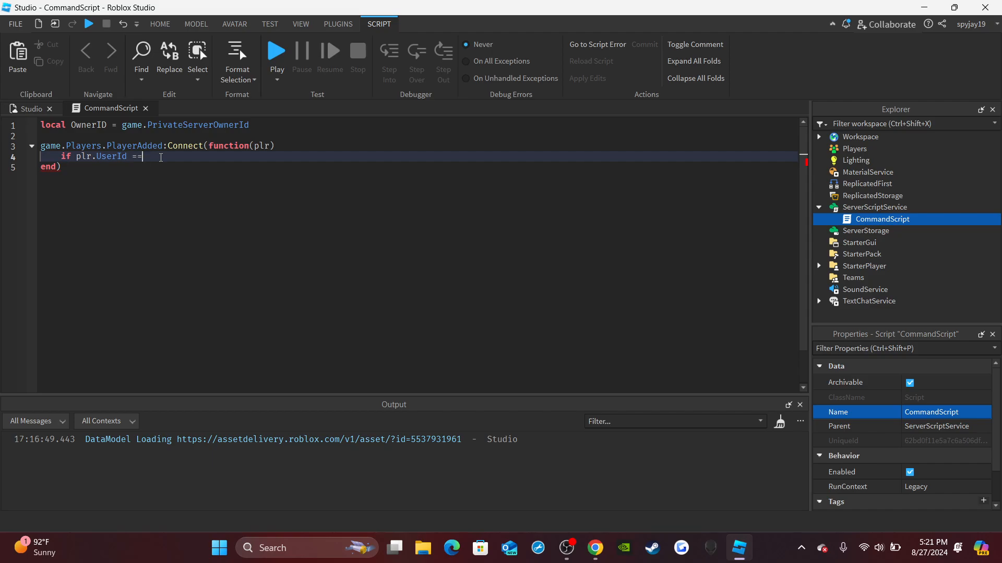
{"action": "type", "text": "OwnerID"}
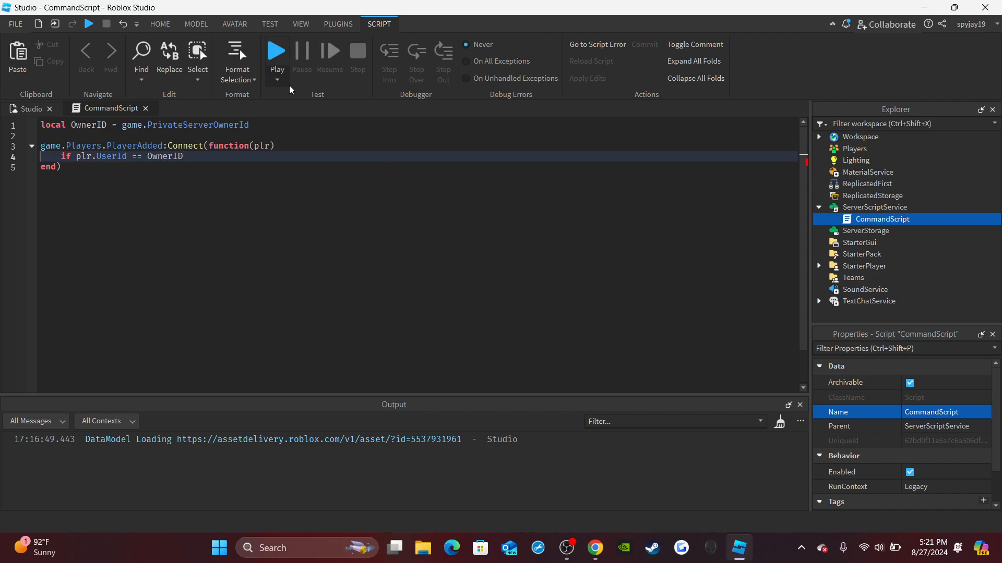
{"action": "type", "text": "then"}
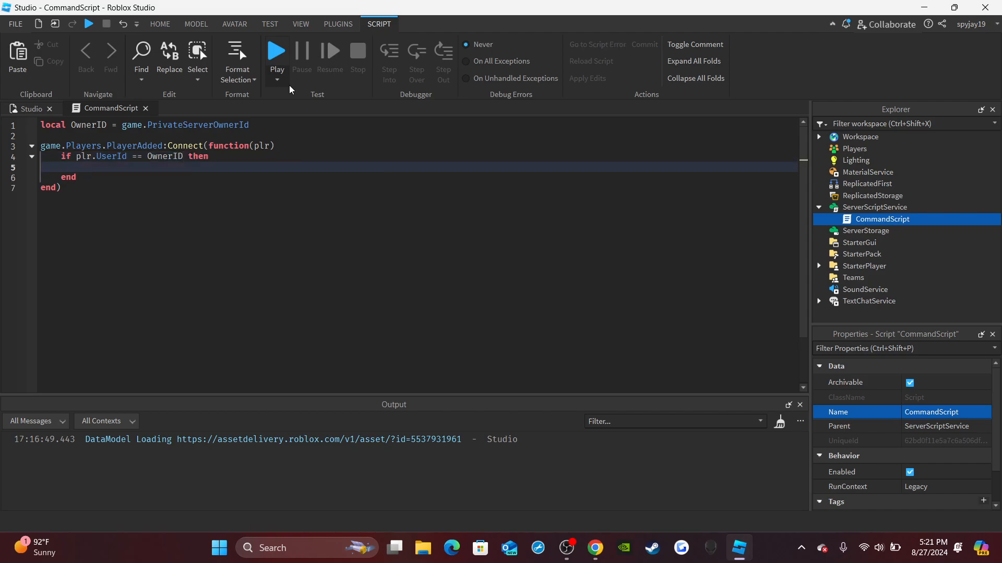
- Connect plr.Chatted and test string.find(Message, ":Heal")
{"action": "type", "text": "plr.Chatted"}
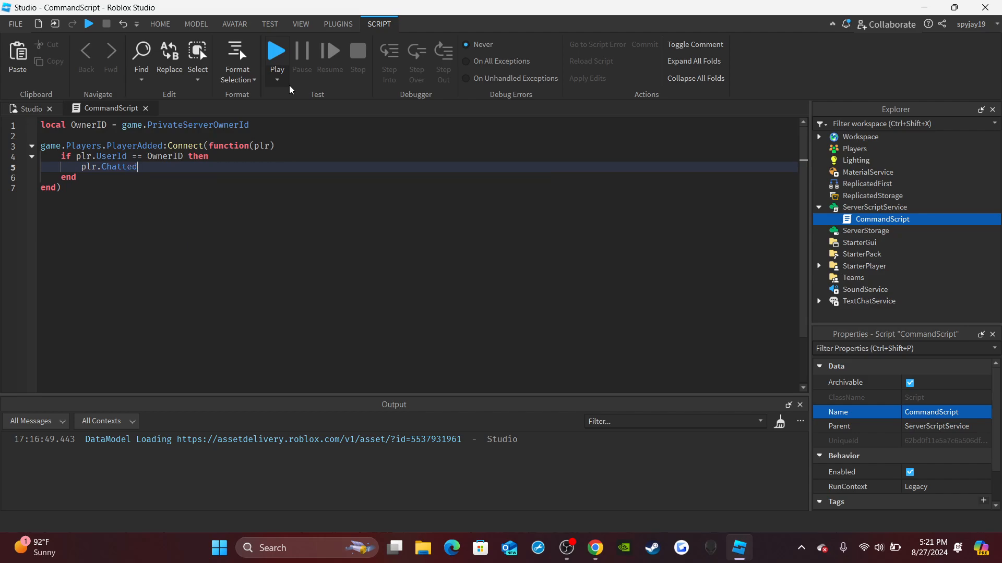
{"action": "type", "text": ":Connect(function"}
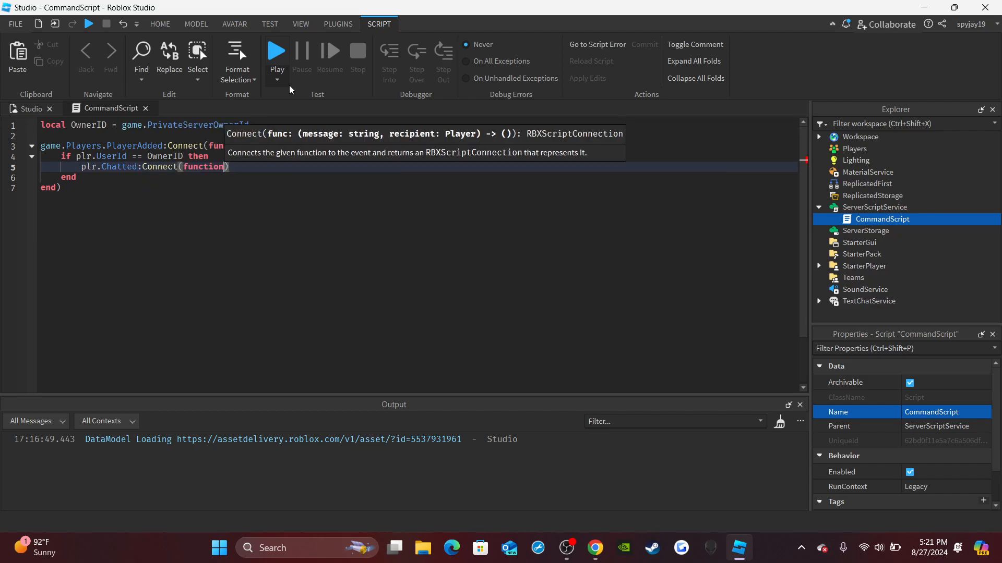
{"action": "type", "text": "Message"}
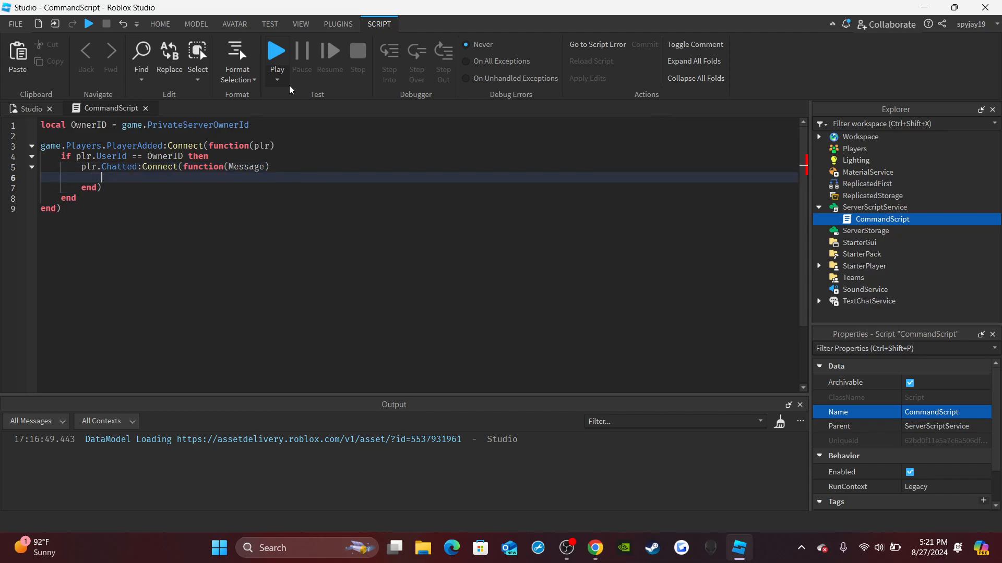
{"action": "type", "text": "if string.find("}
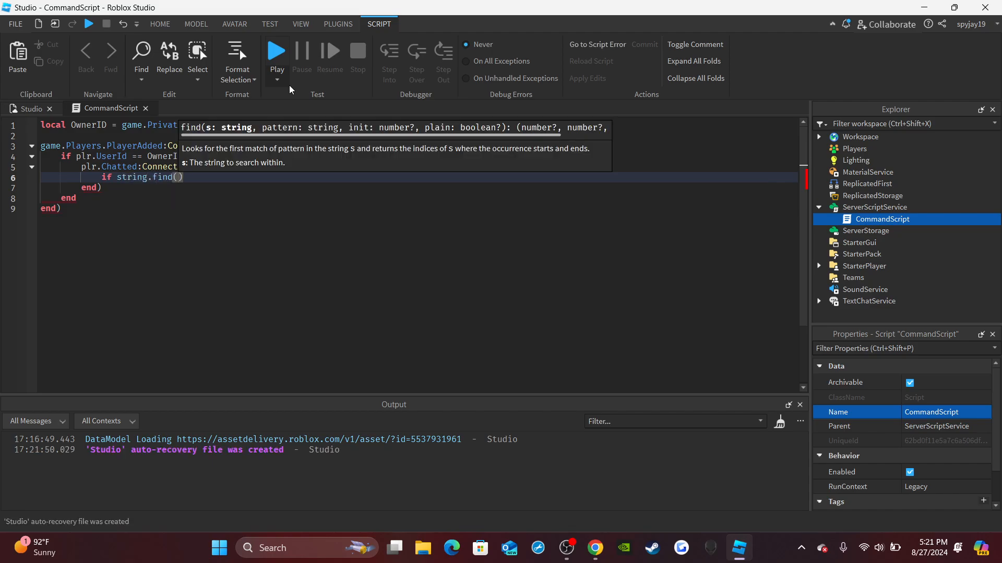
{"action": "type", "text": "Message"}
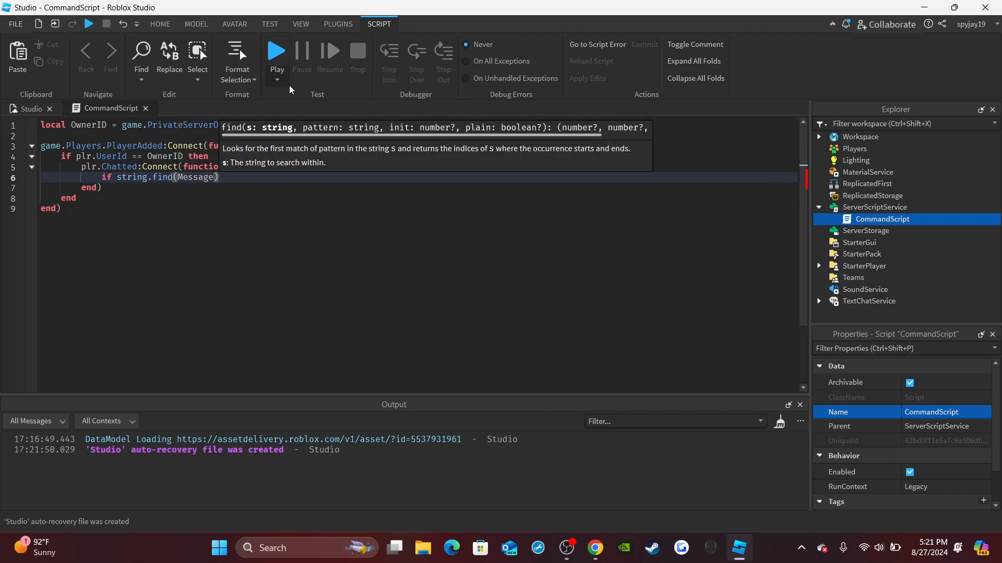
{"action": "type", "text": ","}
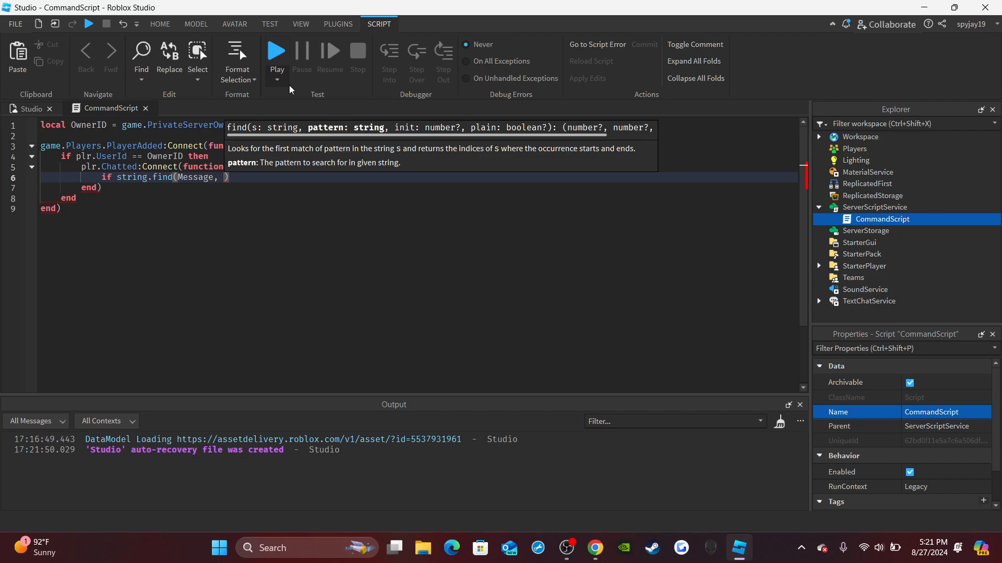
{"action": "type", "text": "\""}
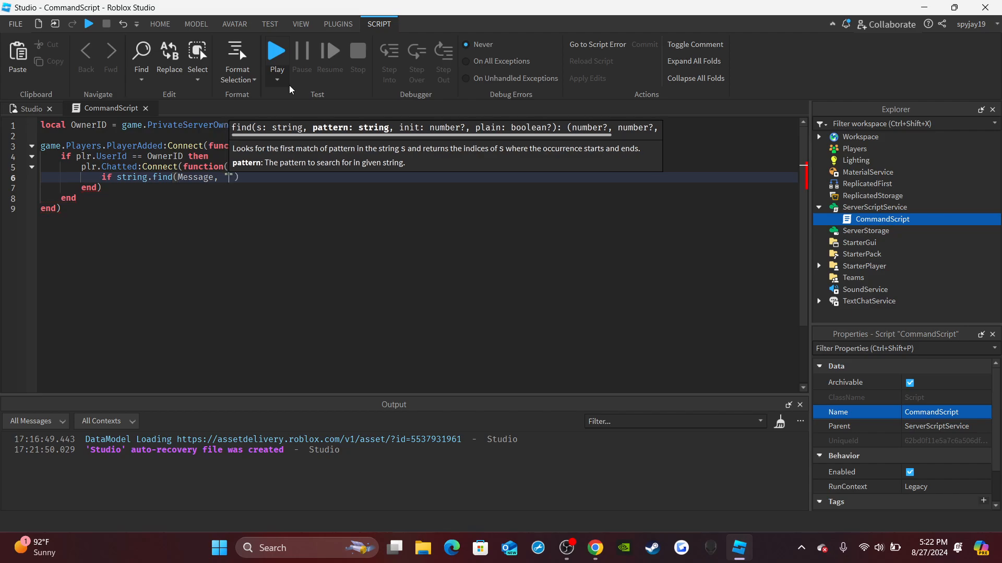
{"action": "type", "text": ":Heal"}
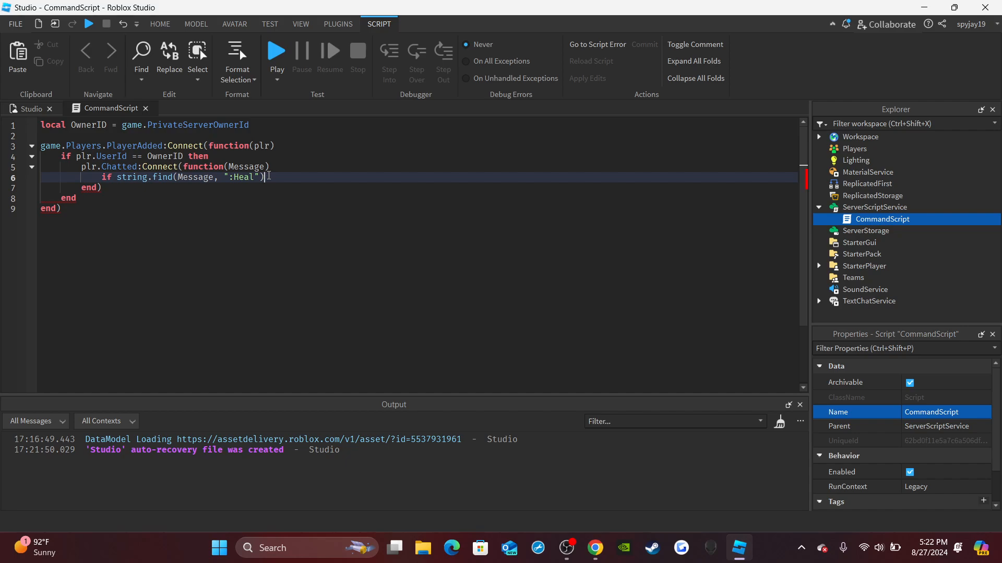
{"action": "left_click", "coordinate": [248, 124]}
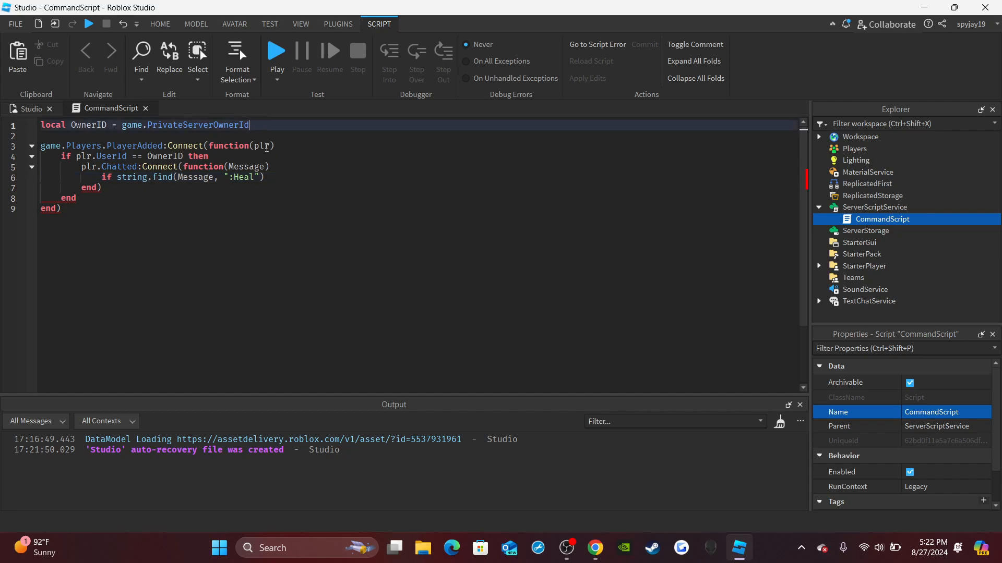
- Declare local MPS as the MarketplaceService
{"action": "type", "text": "local M"}
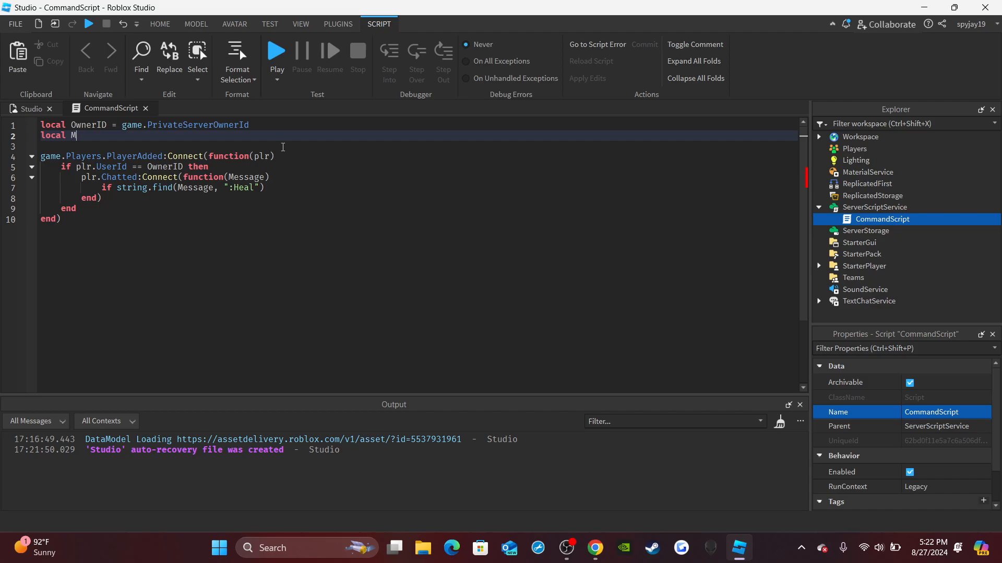
{"action": "type", "text": "PS = game:GetService(\""}
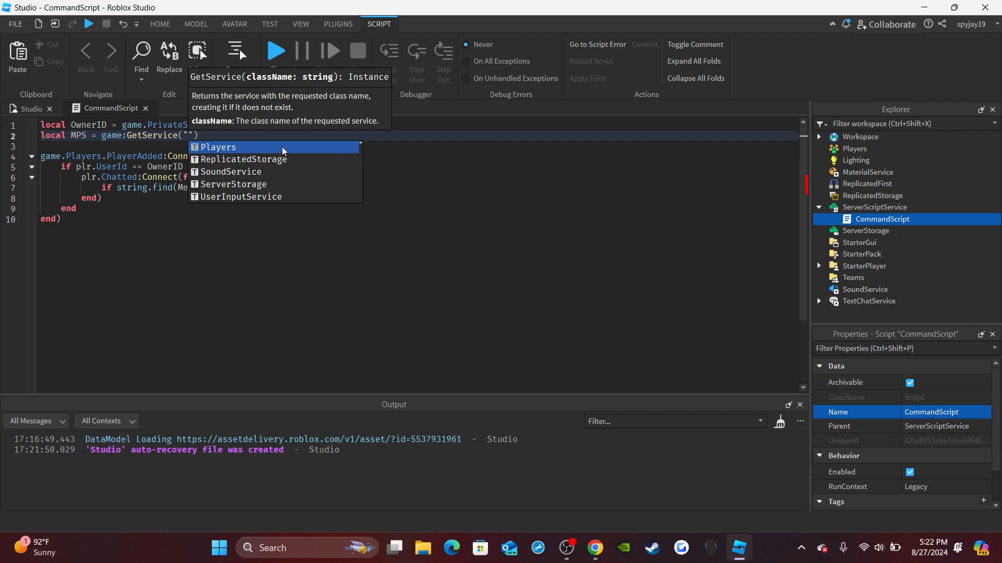
{"action": "type", "text": "MarketplaceService"}
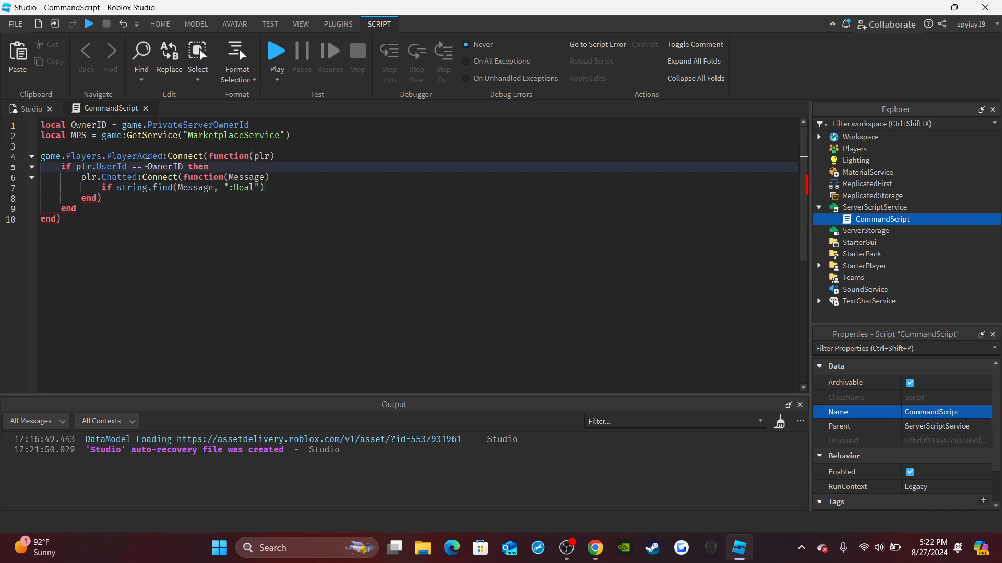
{"action": "mouse_move", "coordinate": [196, 156]}
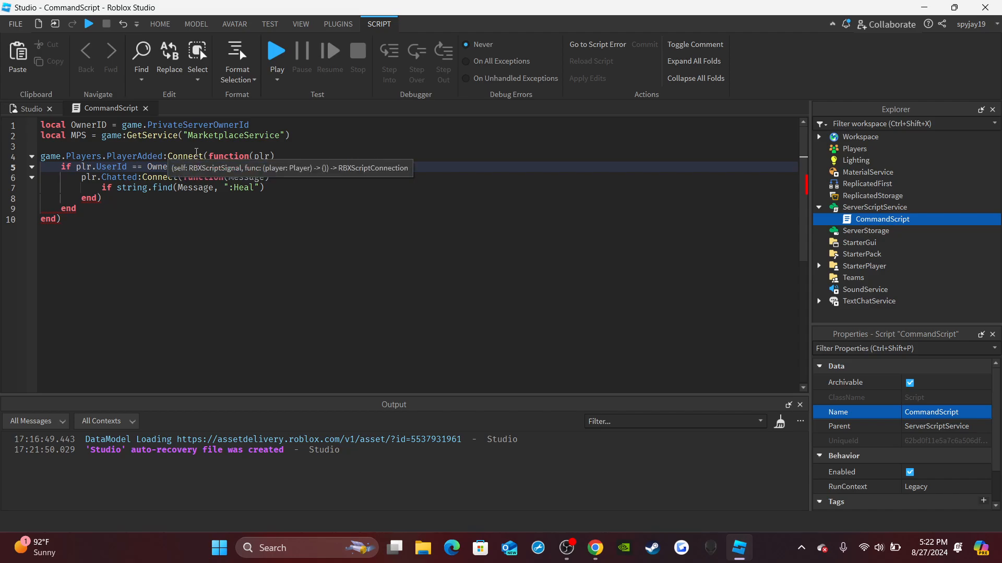
- Extend the owner check with MPS:UserOwnsGamePassAsync(plr.UserId, …)
{"action": "type", "text": "and  then"}
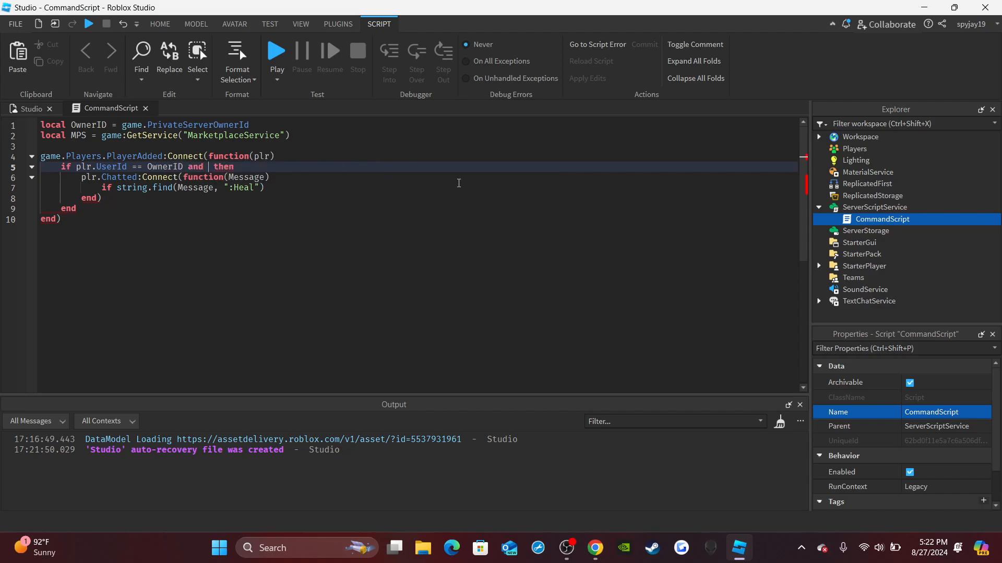
{"action": "type", "text": "MPS:"}
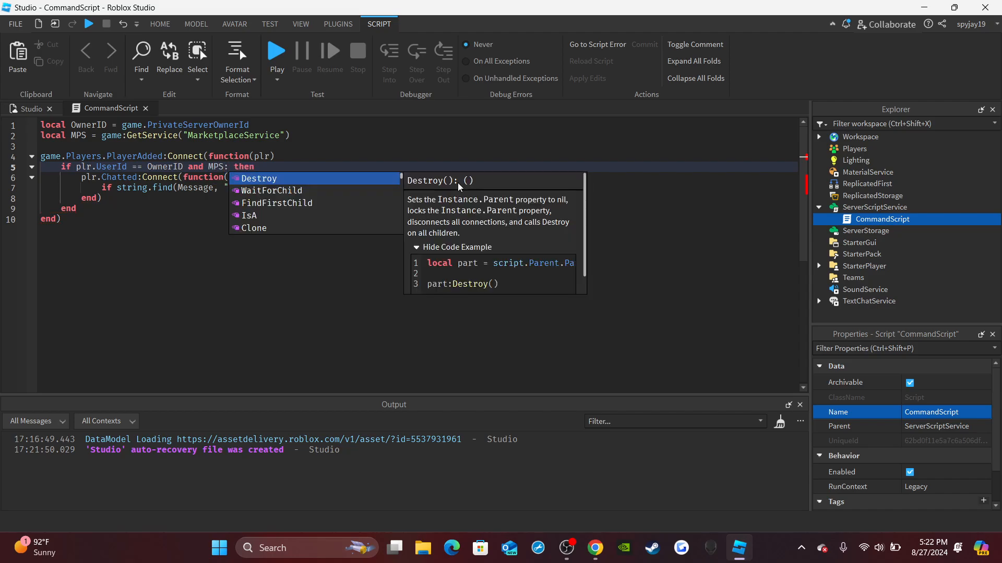
{"action": "type", "text": "UserOwnsGamePassAsync("}
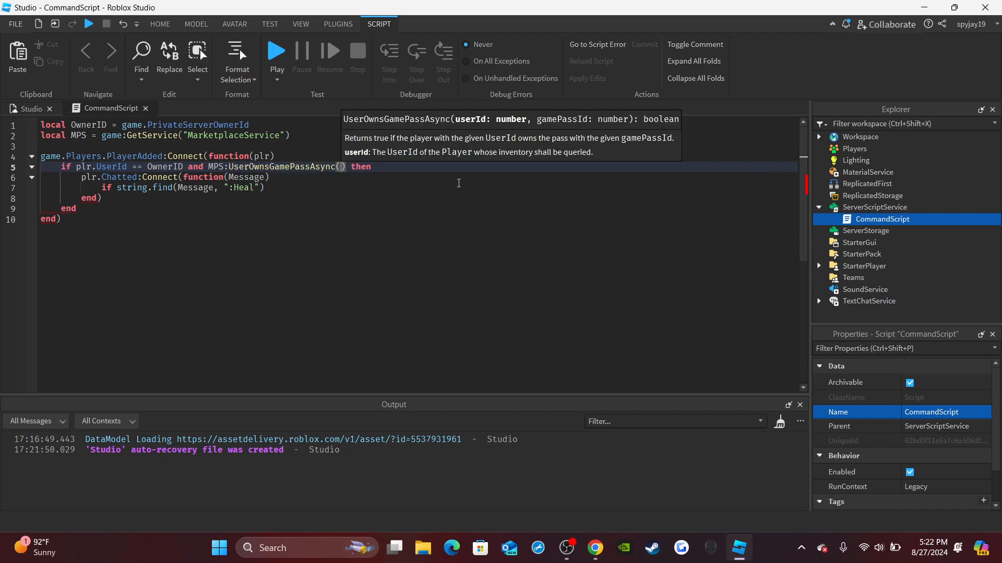
{"action": "type", "text": "plr.UserId,"}
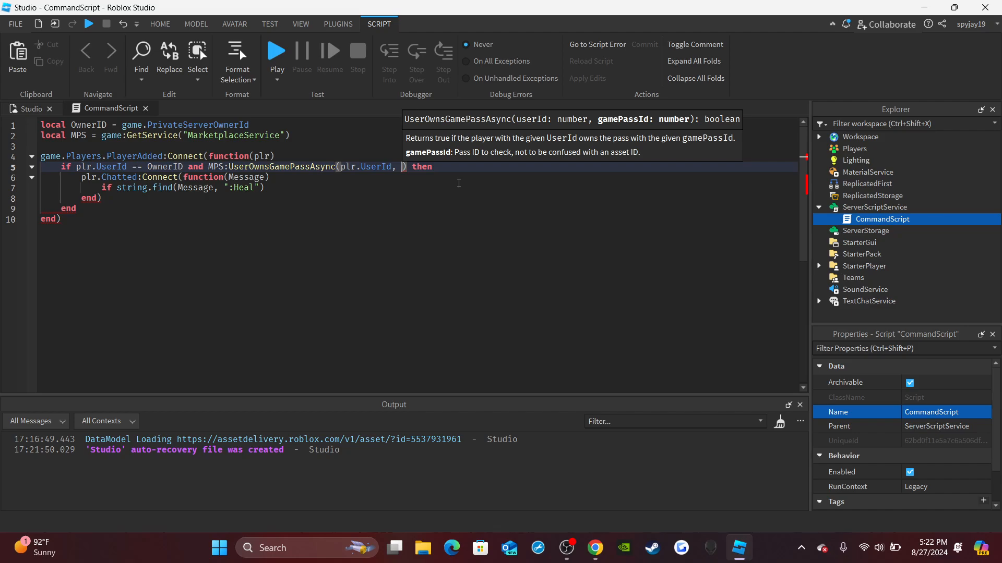
{"action": "left_click", "coordinate": [160, 23]}
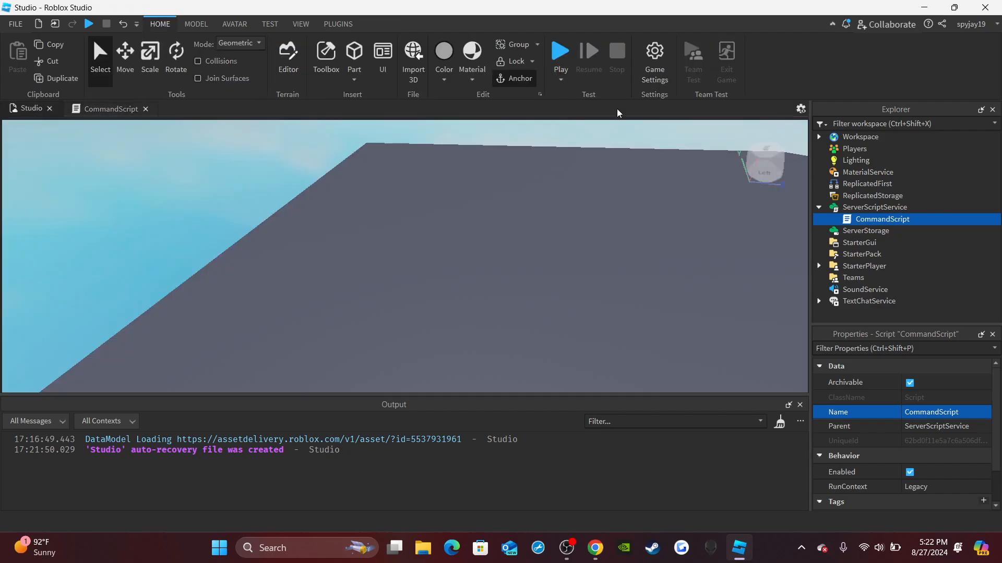
- Reopen Game Settings, confirm free private servers are enabled, and cancel out
{"action": "left_click", "coordinate": [652, 60]}
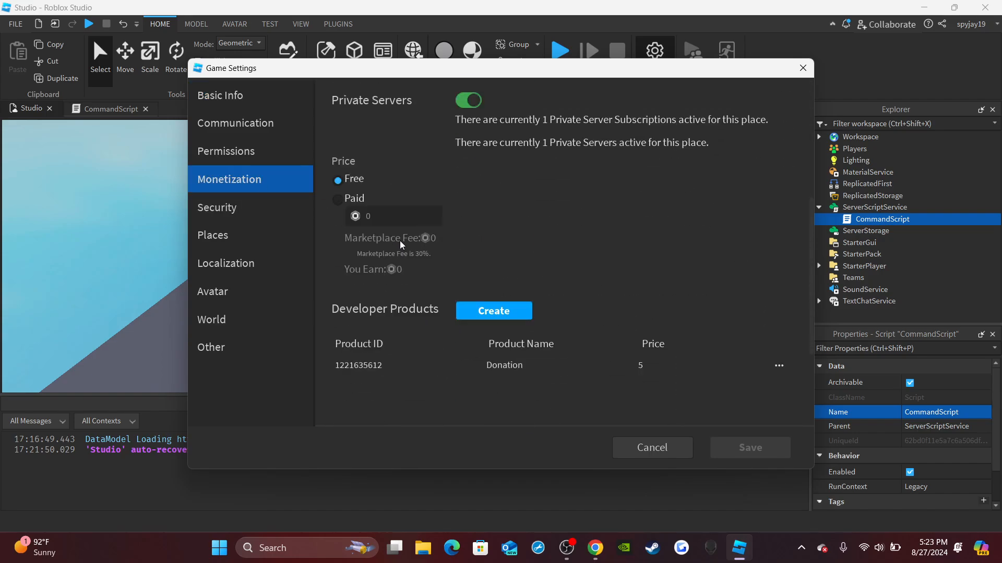
{"action": "scroll", "scroll_direction": "up", "scroll_amount": 3}
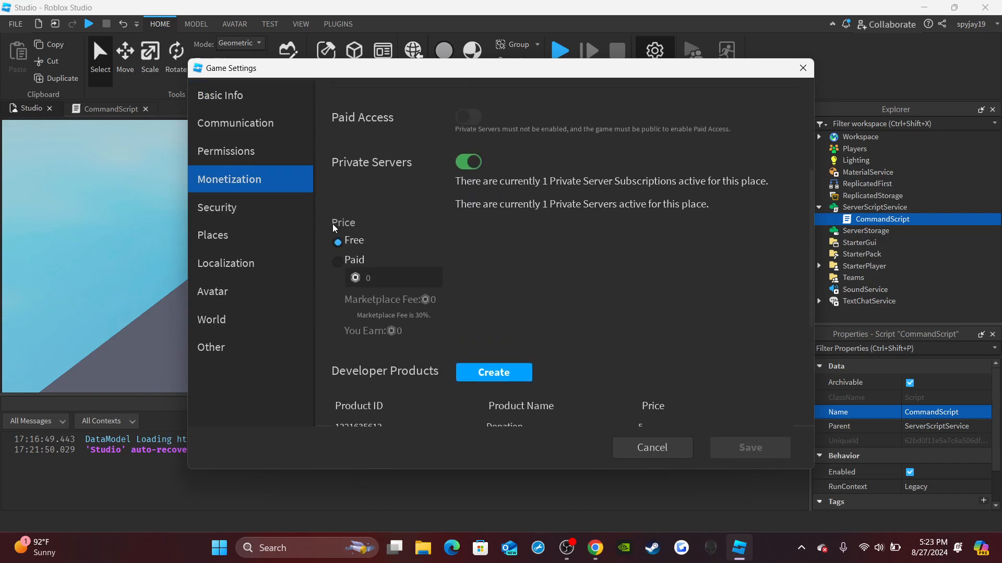
{"action": "left_click", "coordinate": [802, 67]}
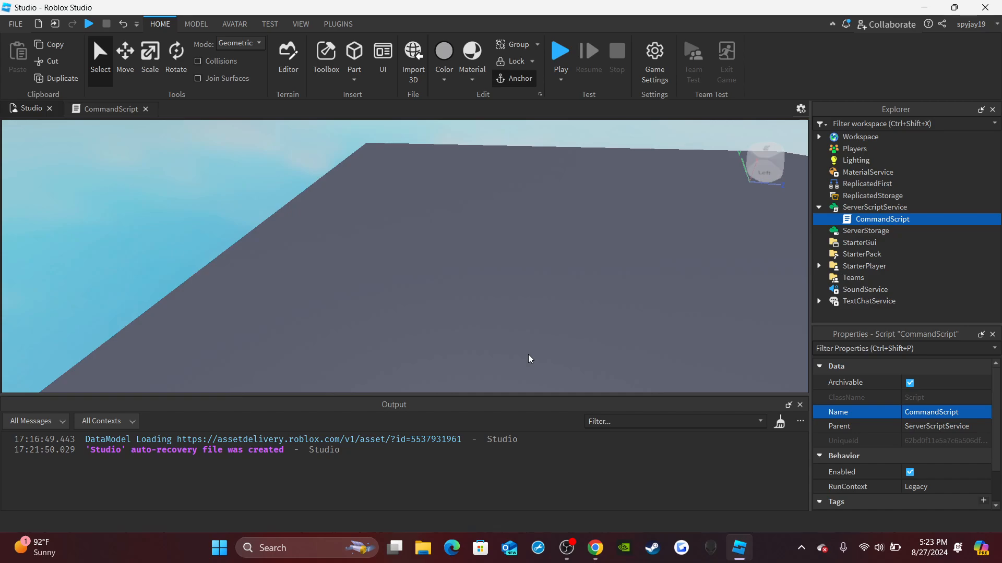
{"action": "mouse_move", "coordinate": [100, 123]}
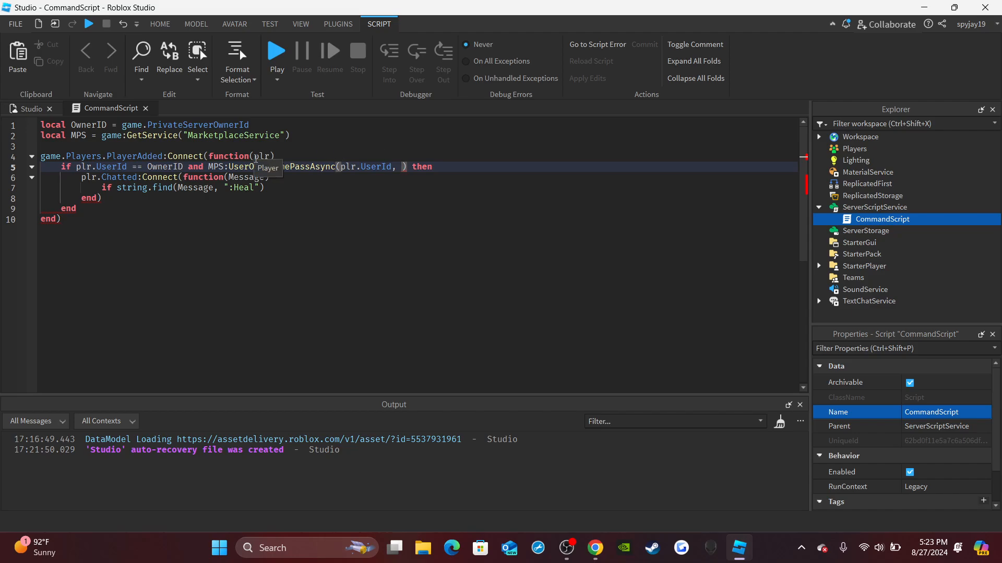
{"action": "mouse_move", "coordinate": [405, 172]}
{"action": "type", "text": " then"}
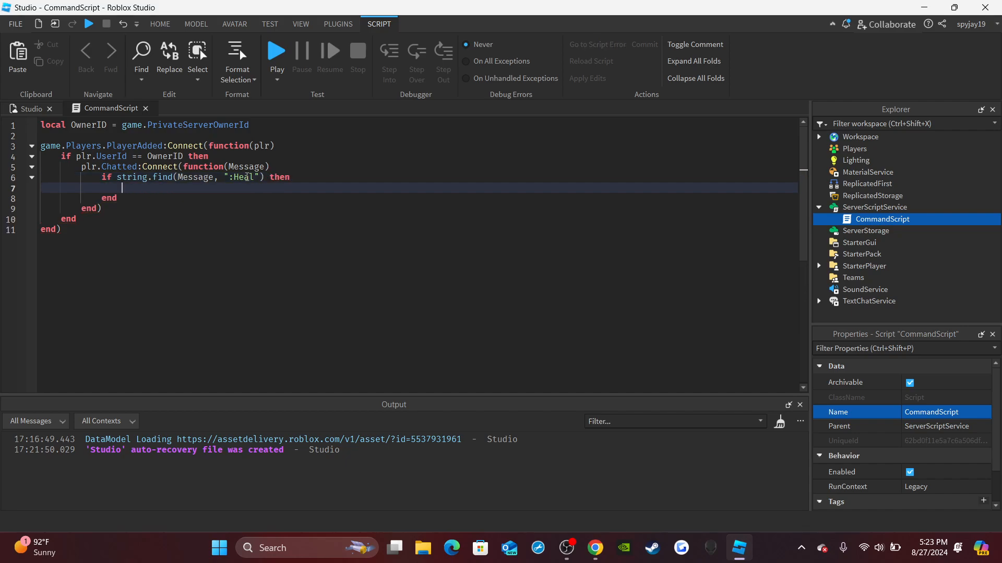
- Store the name after ":Heal " in local Username using string.split(Message, ":Heal ")[2]
{"action": "type", "text": "local"}
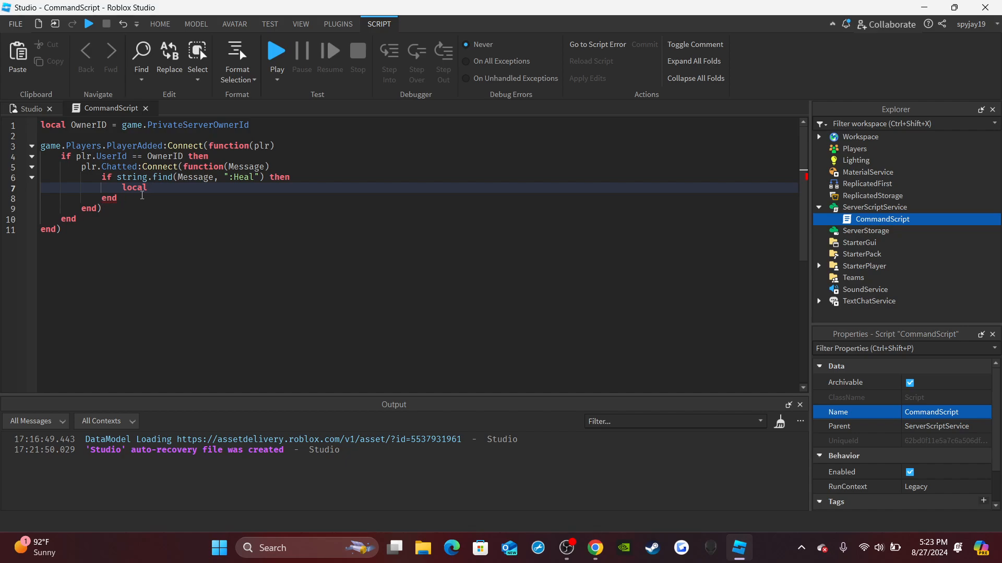
{"action": "type", "text": "Username ="}
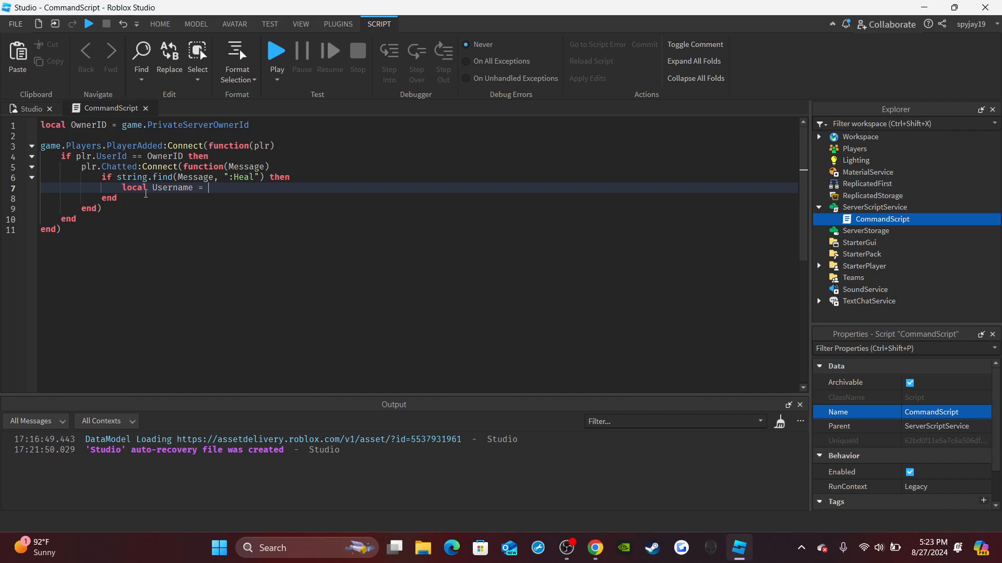
{"action": "type", "text": "string.split("}
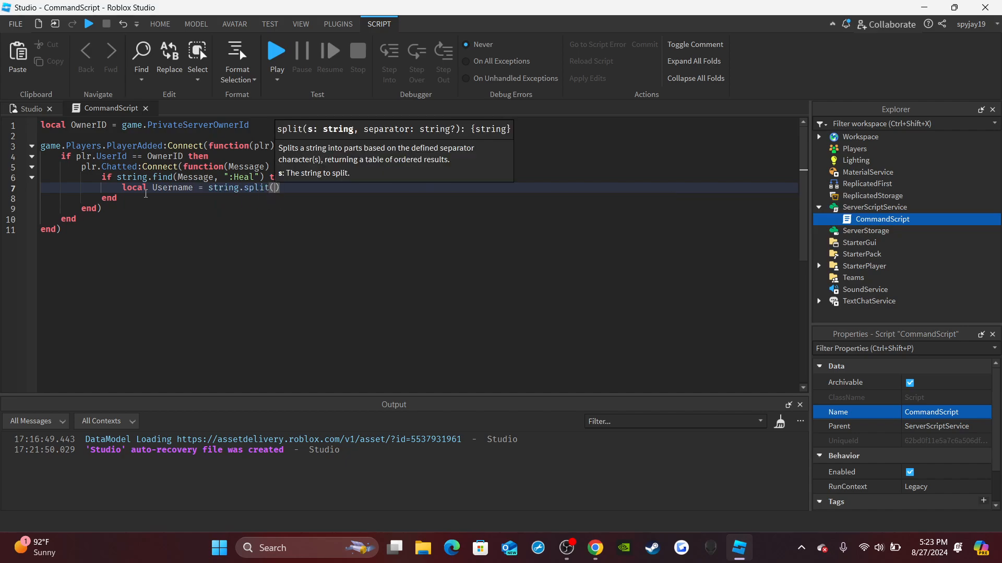
{"action": "type", "text": "Message,"}
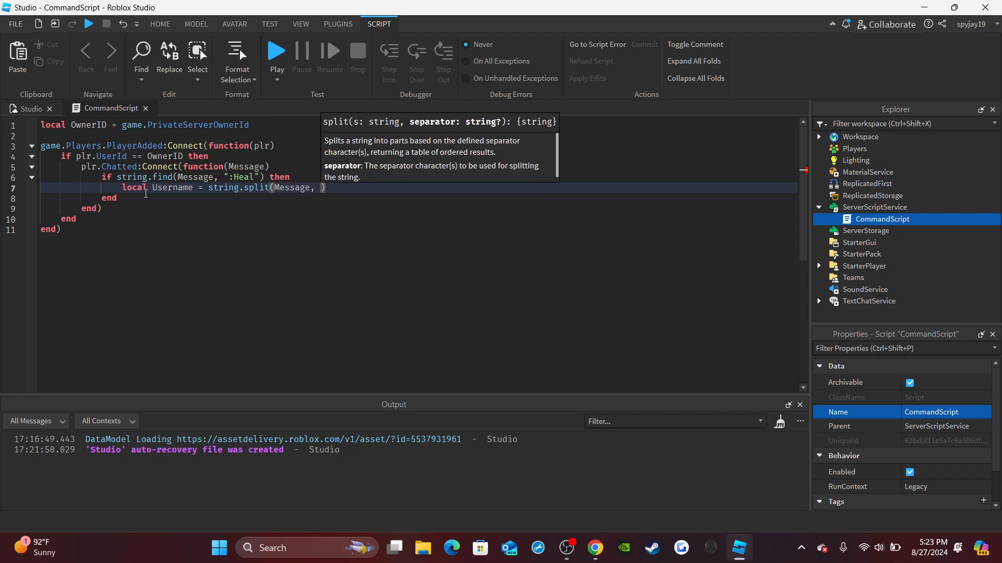
{"action": "type", "text": "\":Heal\""}
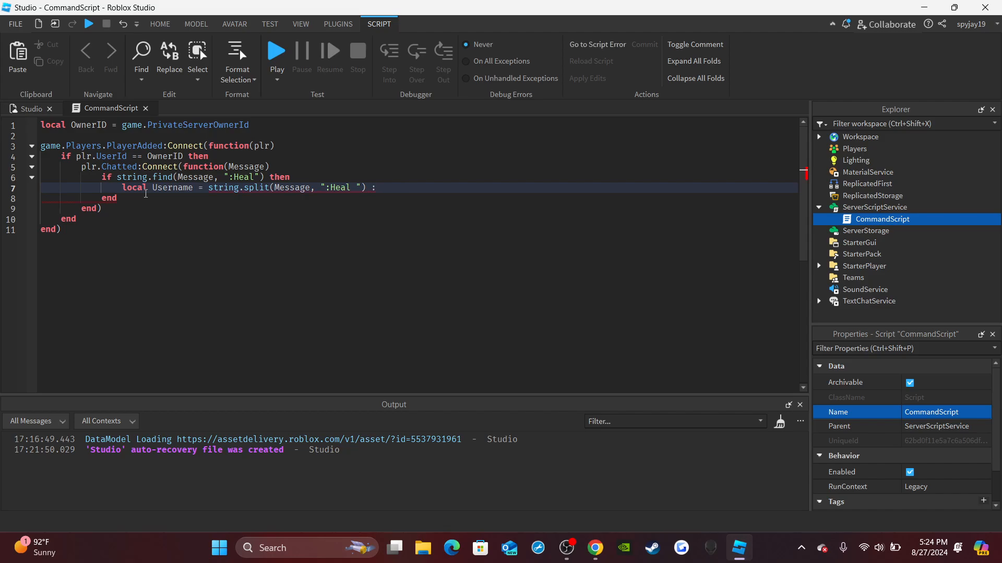
{"action": "type", "text": ":Heal"}
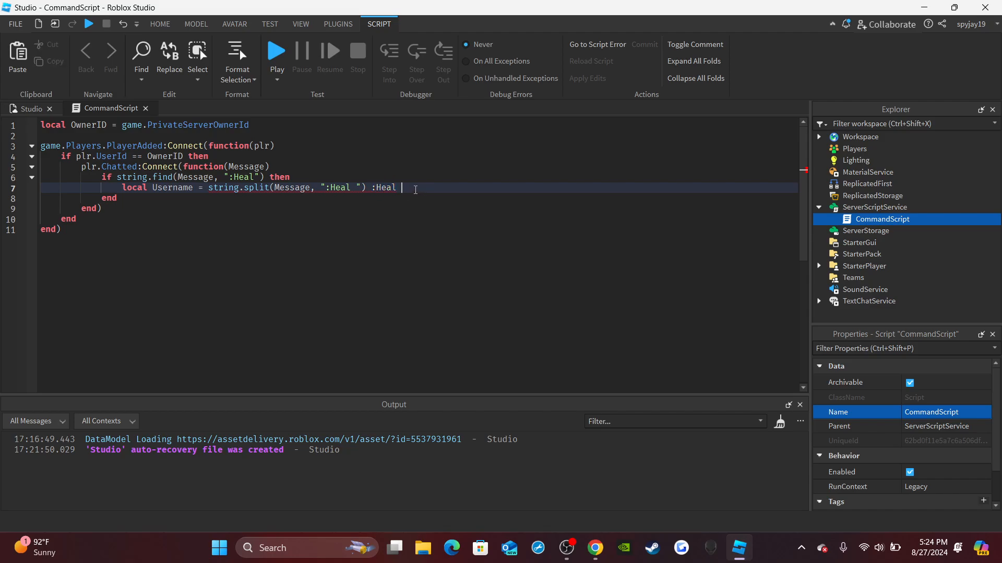
{"action": "type", "text": "s"}
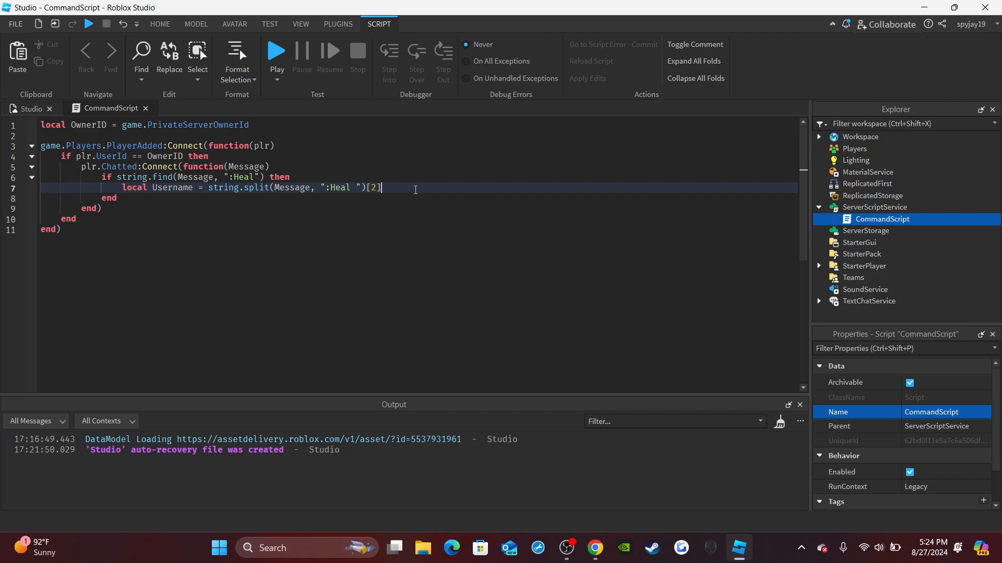
{"action": "key", "text": "Return"}
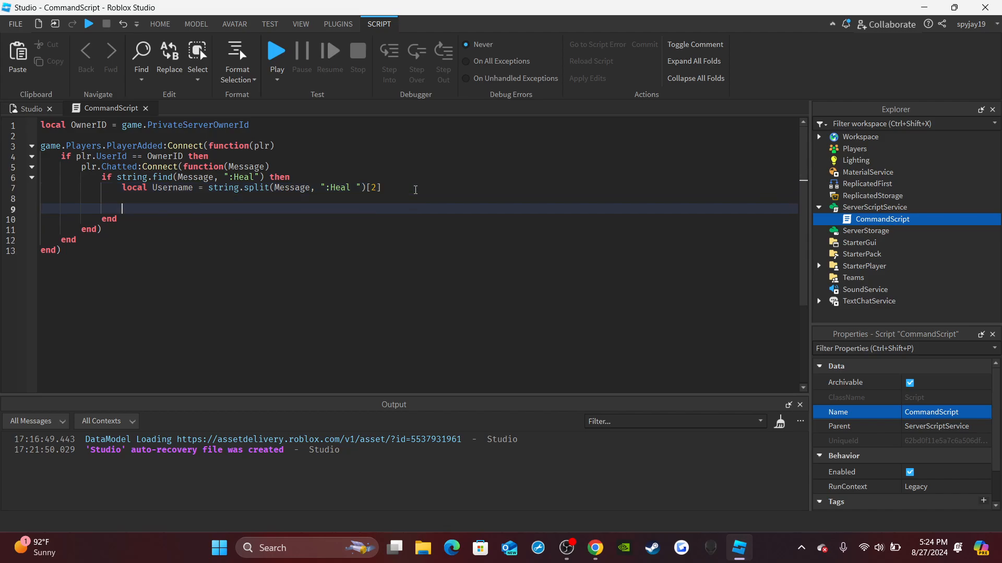
{"action": "key", "text": "Backspace"}
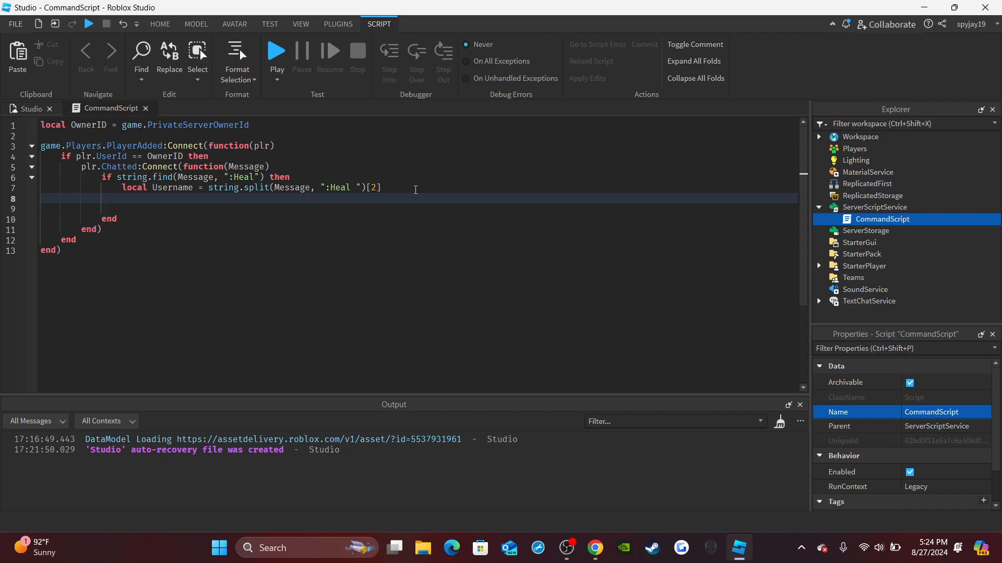
- Find the player's Character in workspace and set Character.Humanoid.Health to 100
{"action": "type", "text": "loca"}
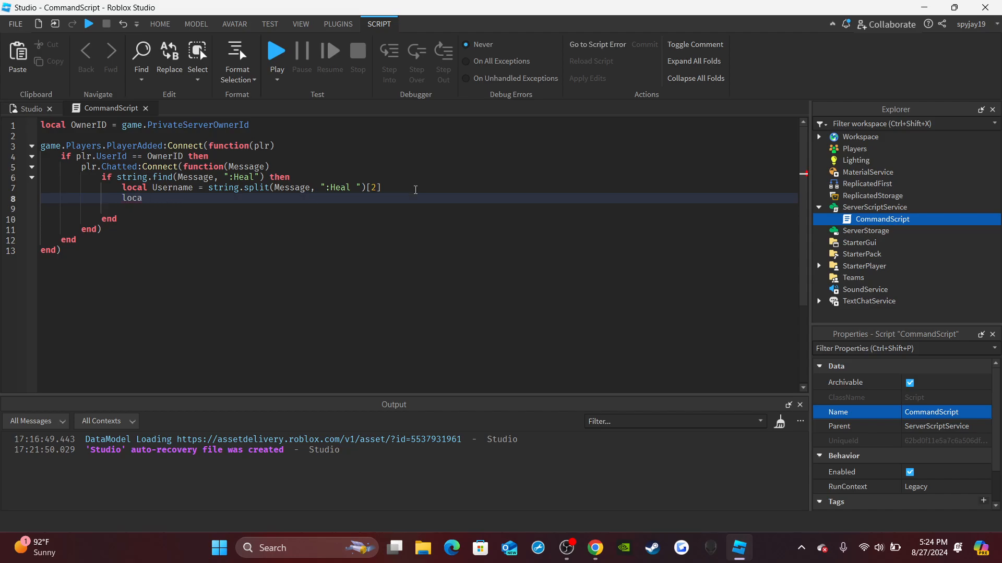
{"action": "type", "text": "l"}
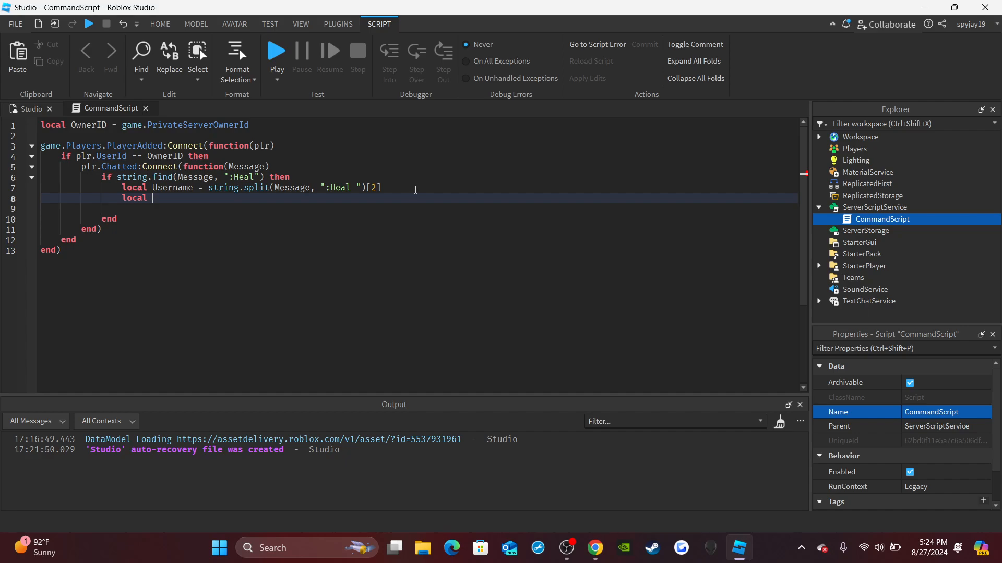
{"action": "type", "text": "C"}
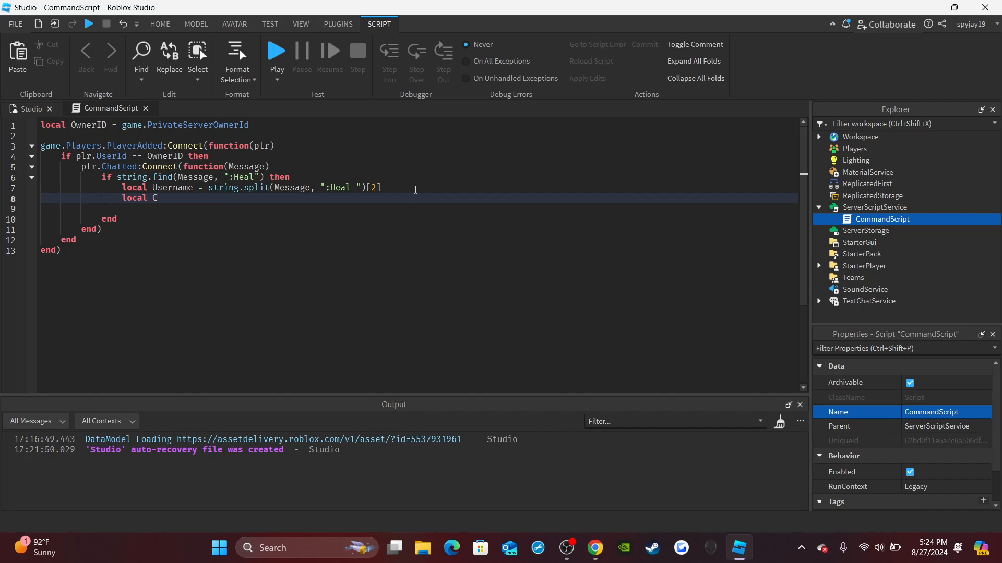
{"action": "type", "text": "haracter"}
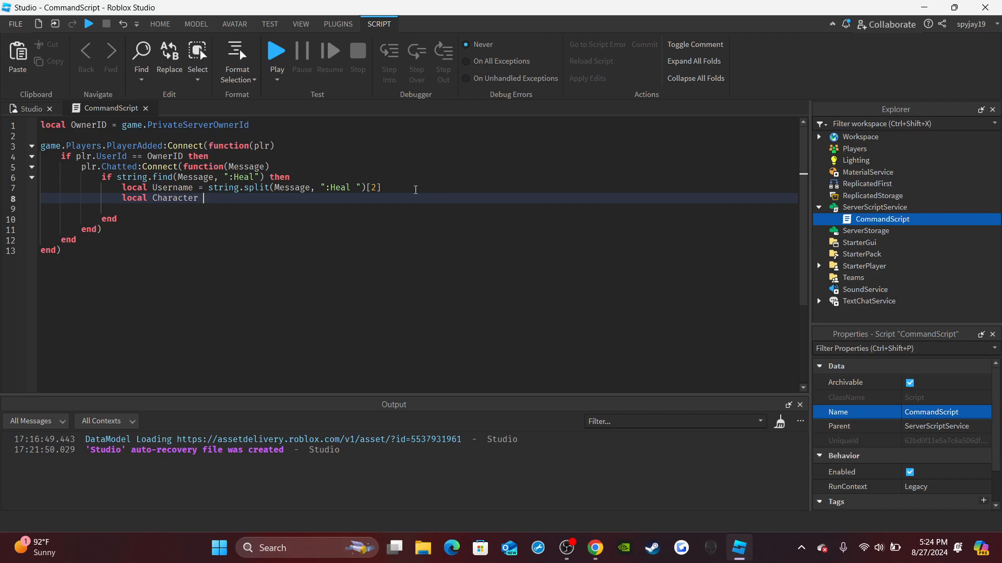
{"action": "type", "text": "= gam"}
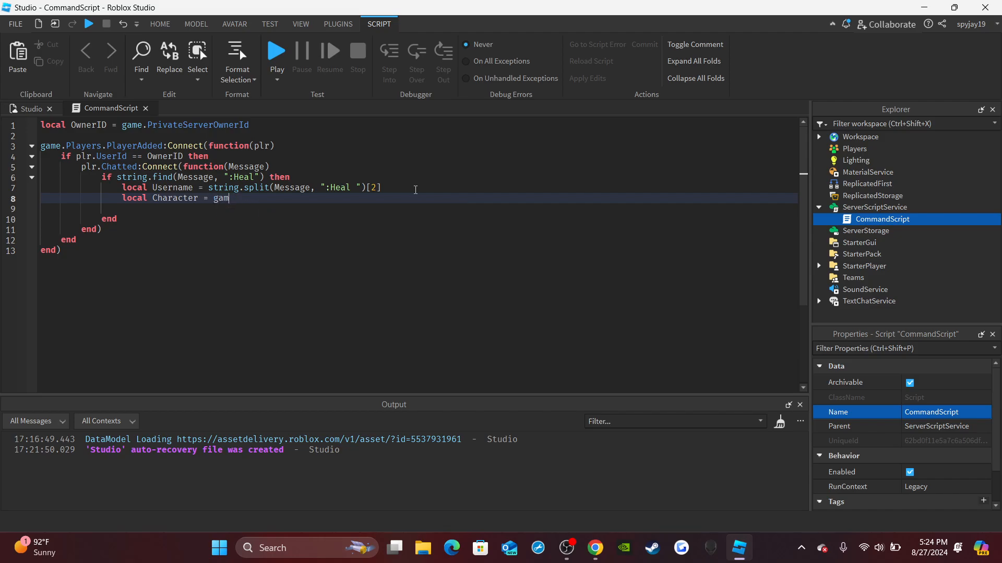
{"action": "type", "text": "workspace:FindFirstChild(Username"}
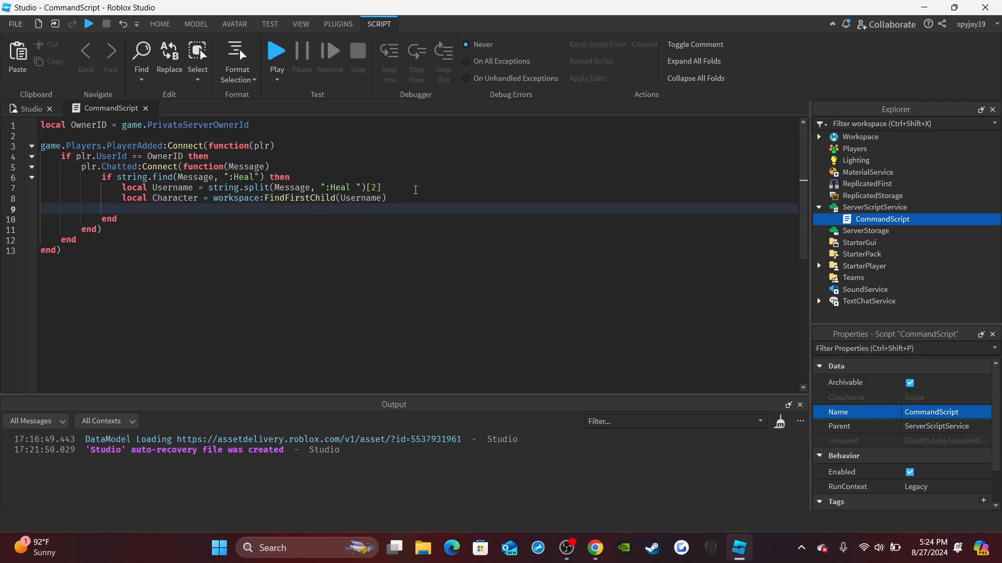
{"action": "type", "text": "Character."}
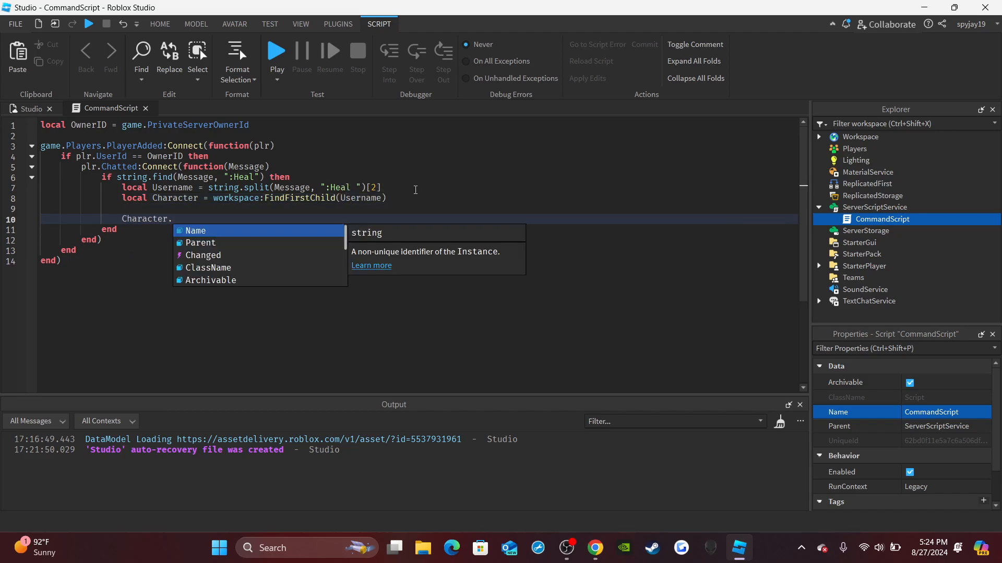
{"action": "type", "text": "Humanoid.Healht"}
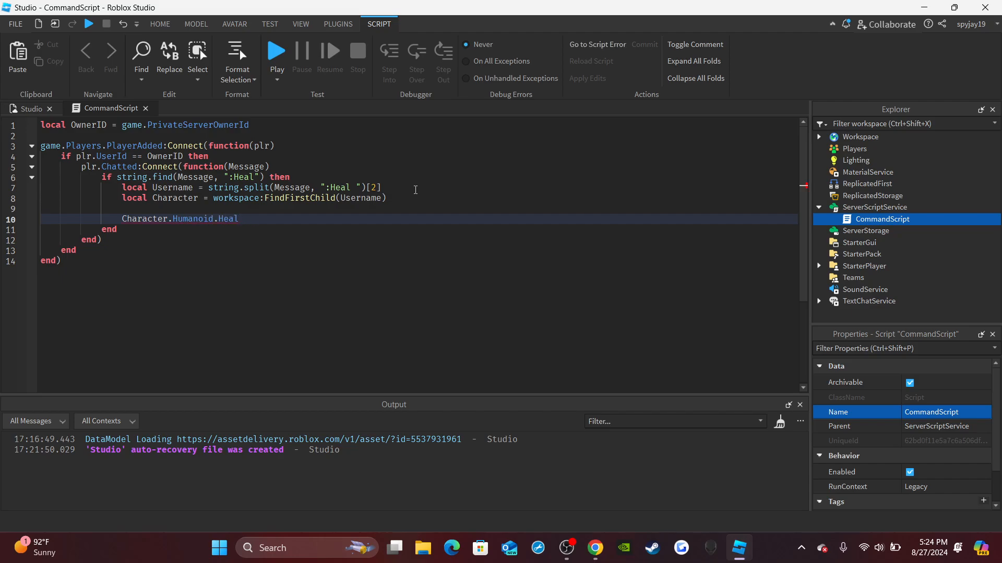
{"action": "type", "text": "th = 10"}
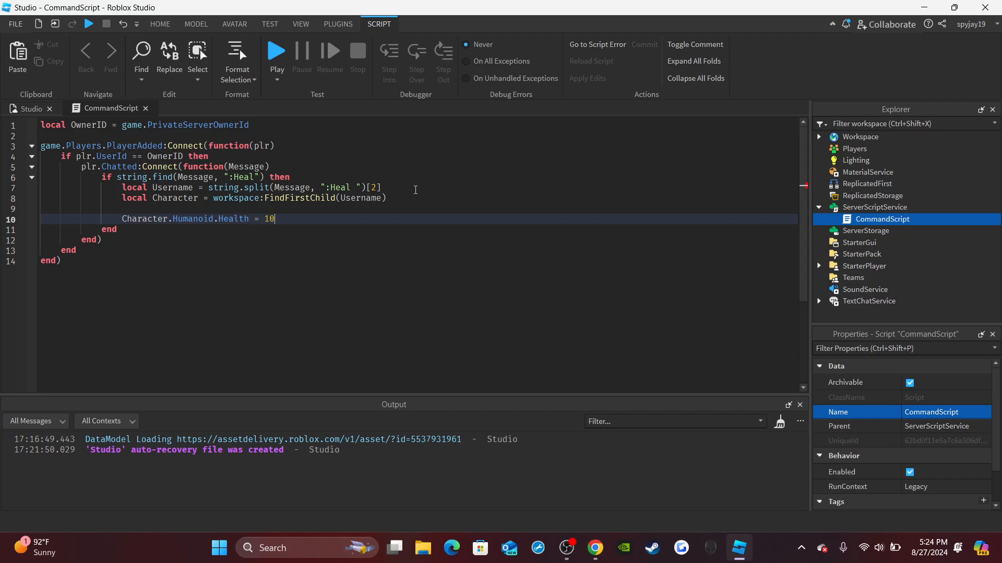
{"action": "type", "text": "0"}
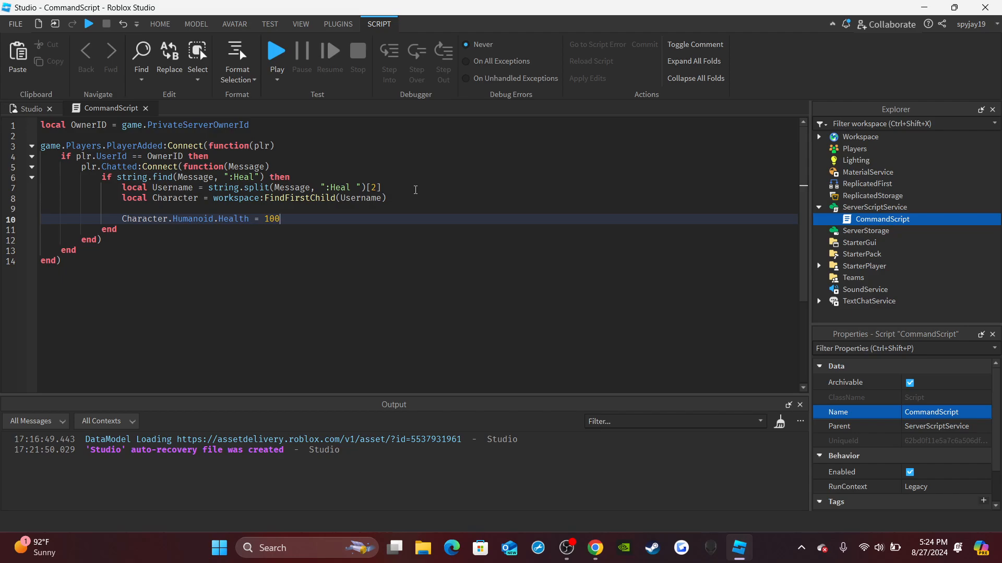
{"action": "left_click", "coordinate": [14, 23]}
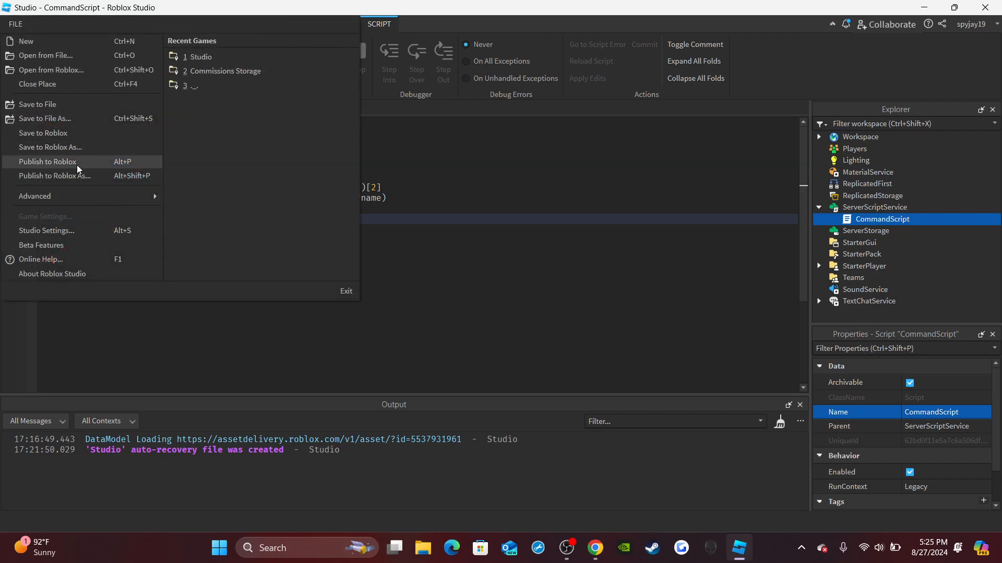
- Bring the Chrome browser window to the front
{"action": "left_click", "coordinate": [47, 162]}
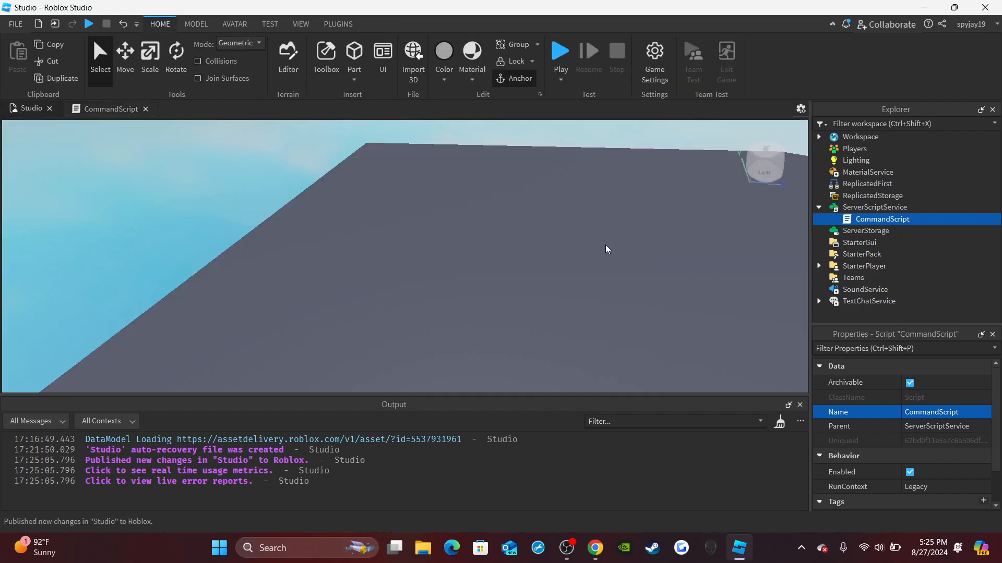
{"action": "mouse_move", "coordinate": [595, 547]}
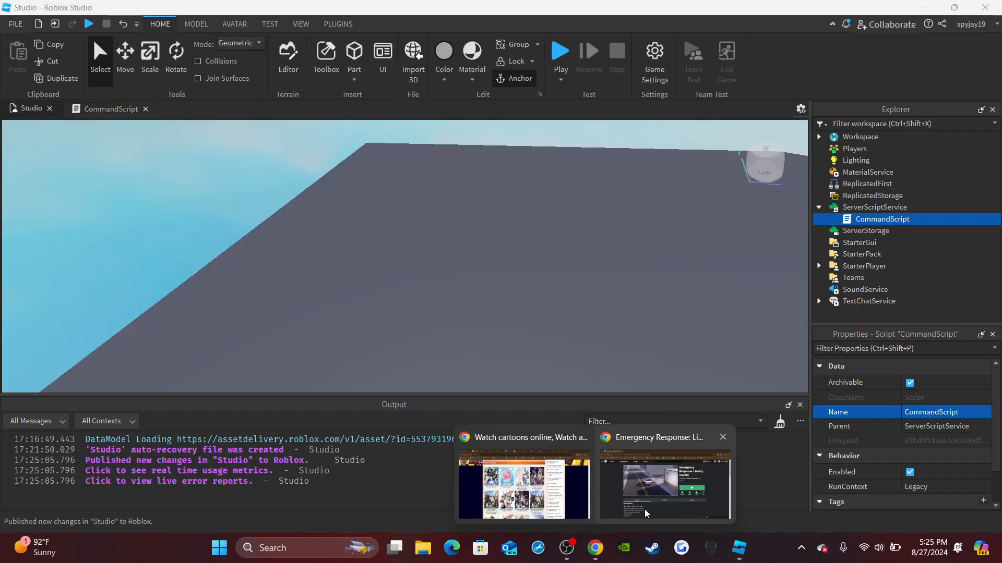
{"action": "left_click", "coordinate": [664, 485]}
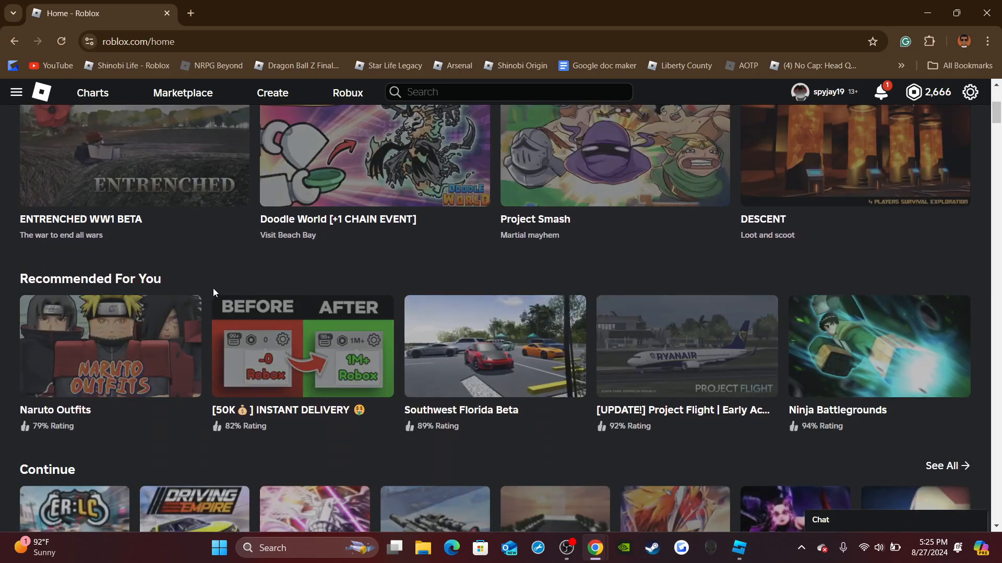
- Open the Studio experience's Servers tab and join its free private server
{"action": "scroll", "scroll_direction": "down", "scroll_amount": 3}
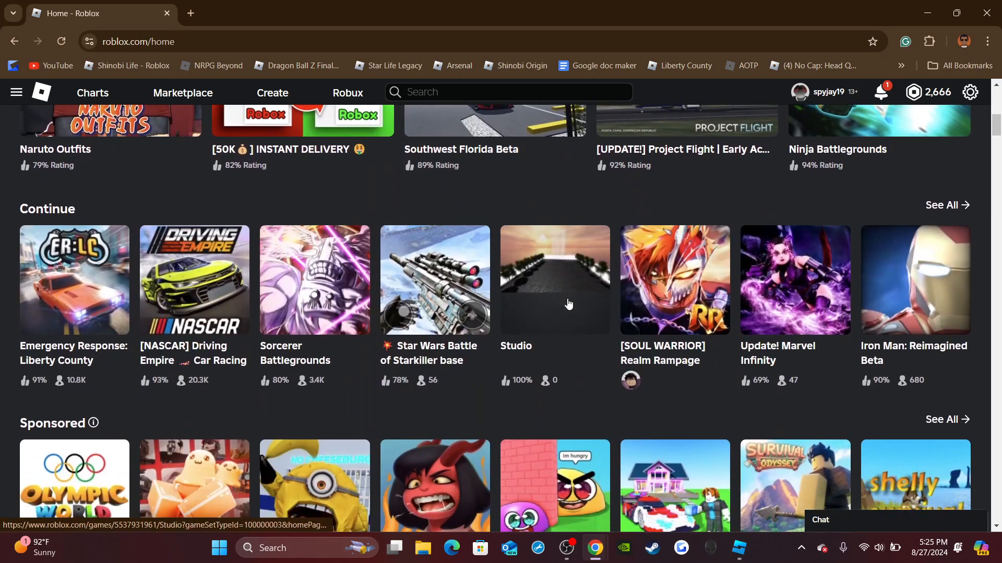
{"action": "left_click", "coordinate": [554, 279]}
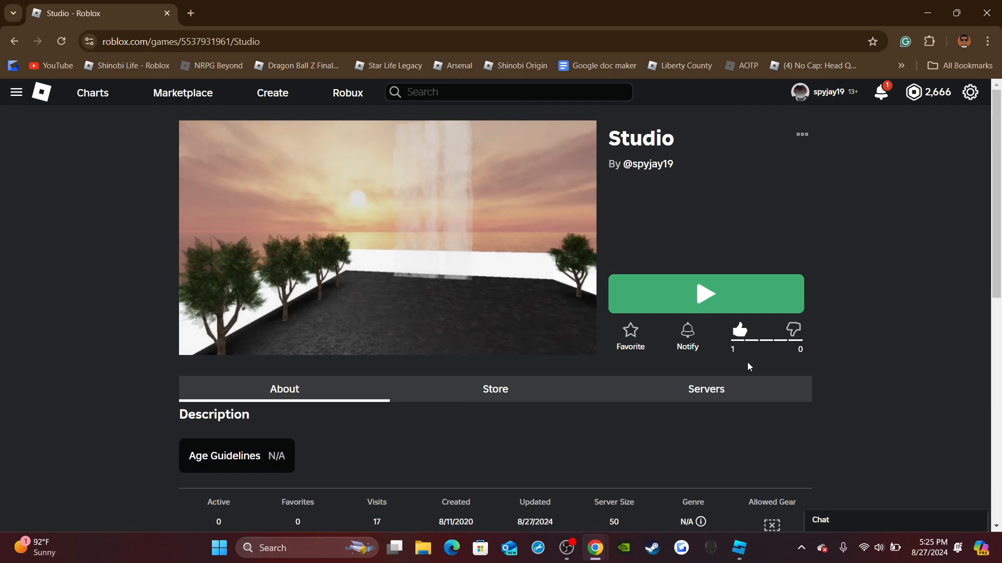
{"action": "mouse_move", "coordinate": [734, 330]}
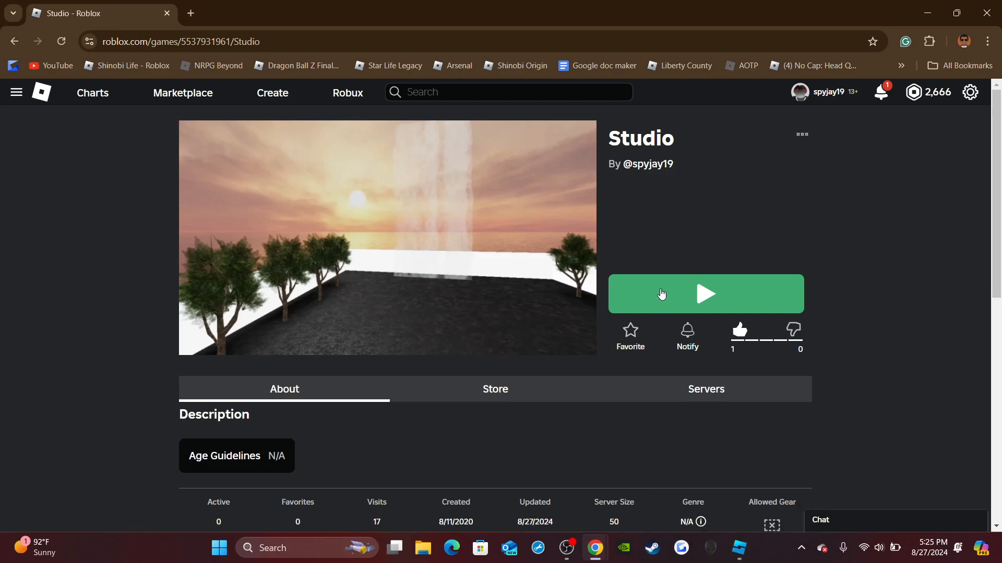
{"action": "scroll", "scroll_direction": "down", "scroll_amount": 3}
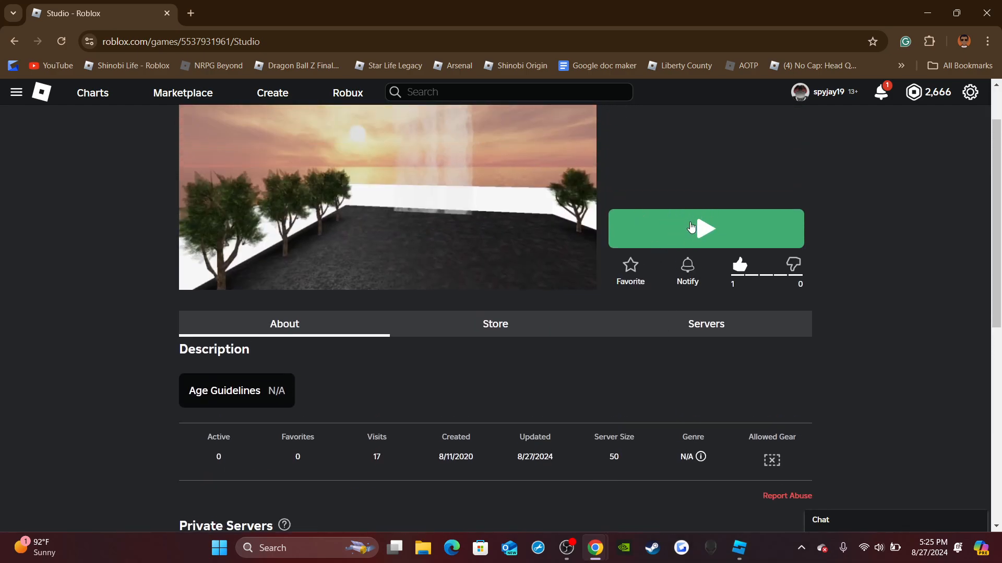
{"action": "left_click", "coordinate": [705, 324]}
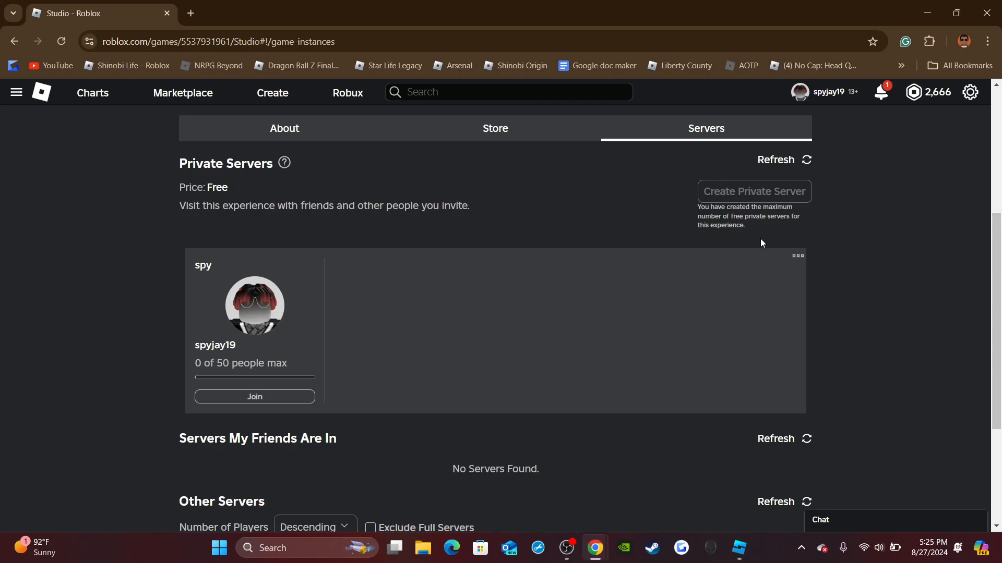
{"action": "mouse_move", "coordinate": [333, 344]}
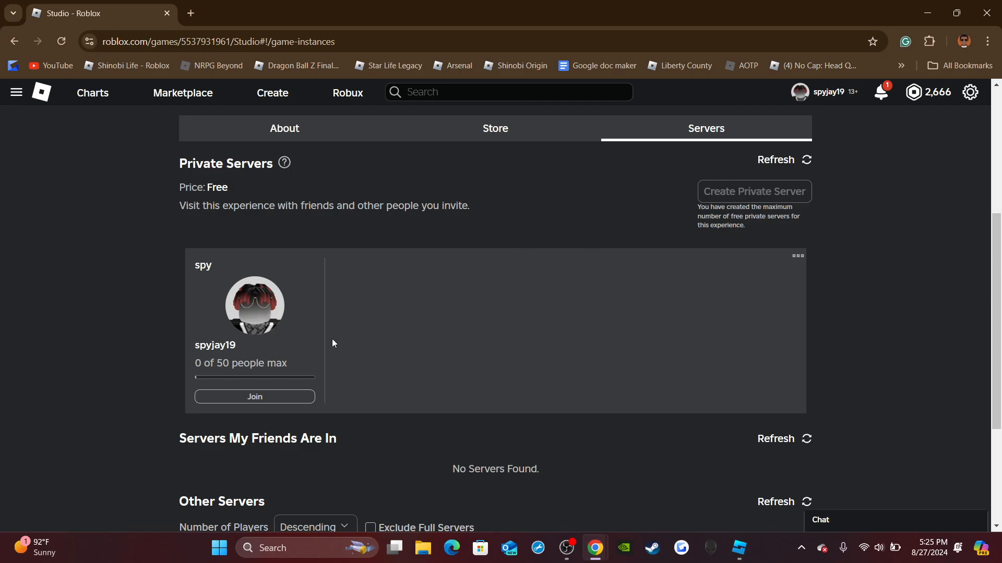
{"action": "left_click", "coordinate": [255, 397]}
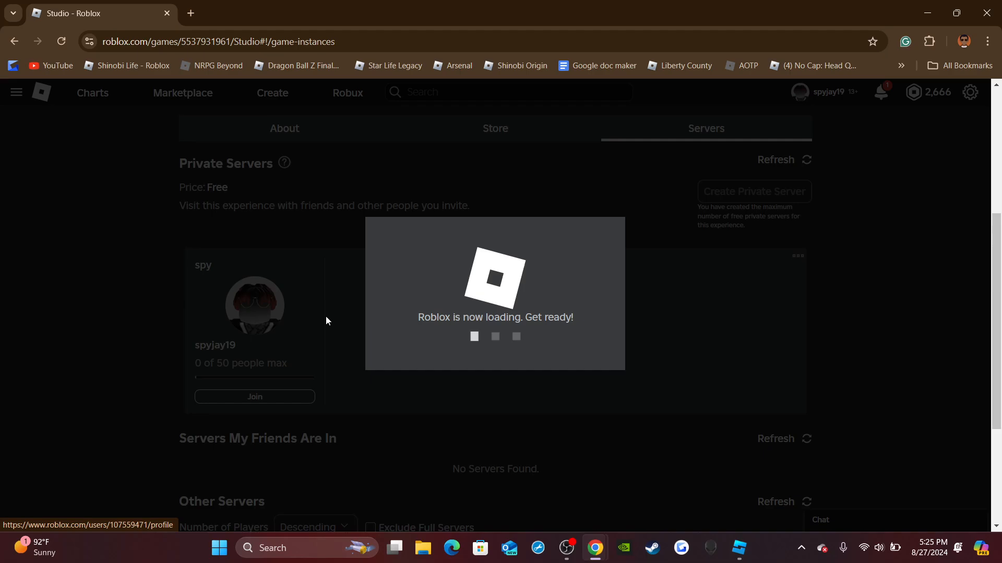
{"action": "mouse_move", "coordinate": [421, 261]}
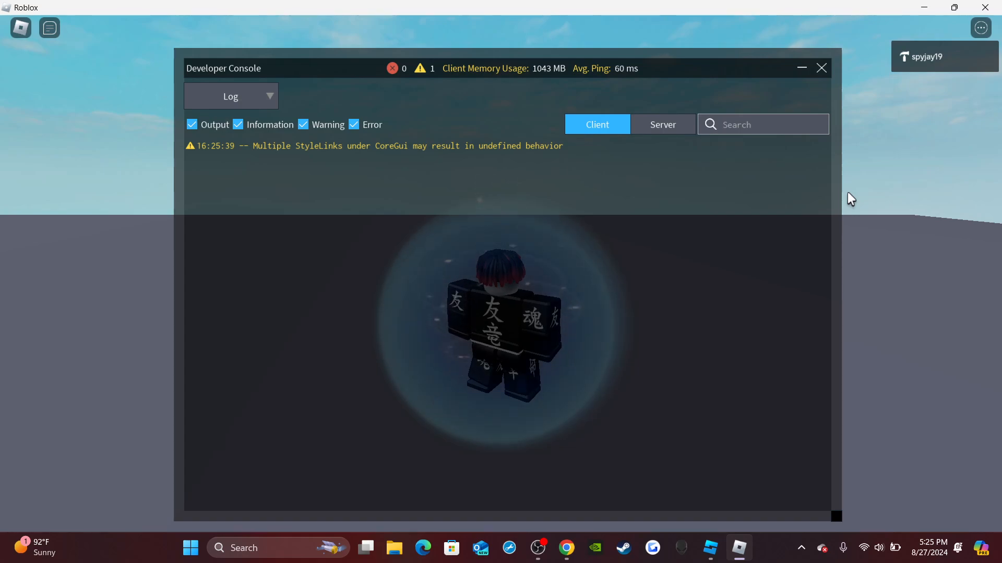
- Run game.Workspace.spyjay19.Humanoid.Health -= 50 in the server console, then close it
{"action": "left_click", "coordinate": [662, 124]}
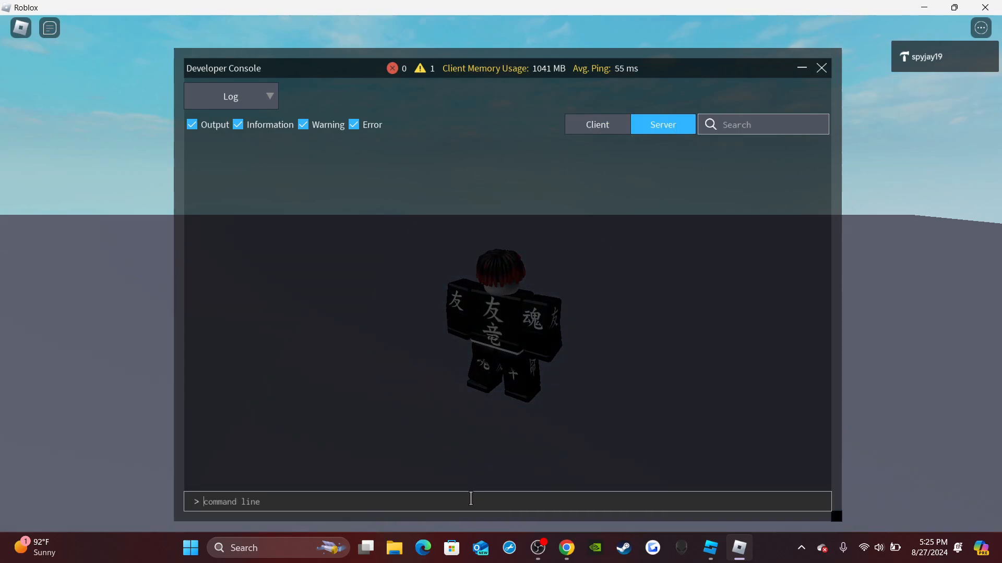
{"action": "type", "text": "game ."}
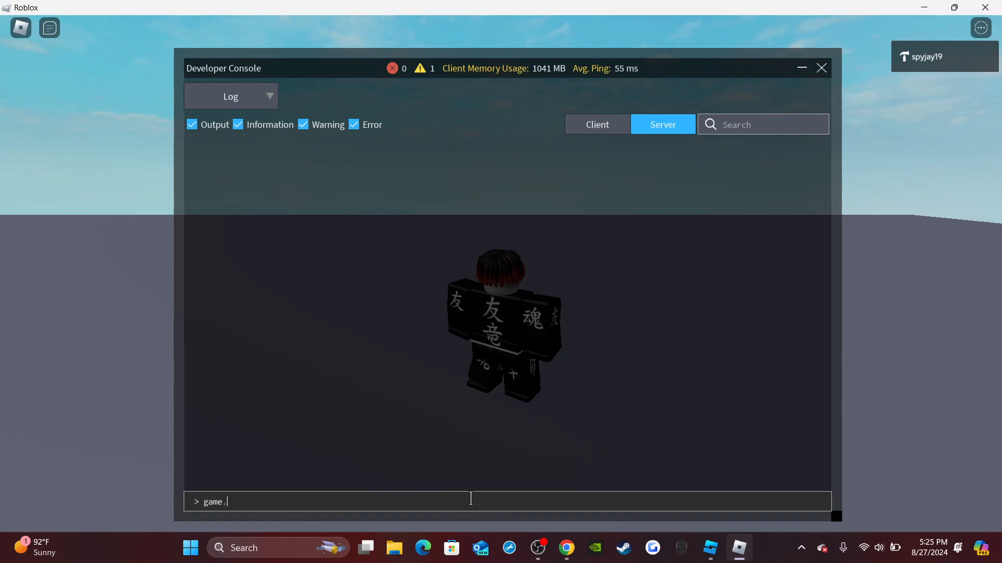
{"action": "type", "text": "Workspace."}
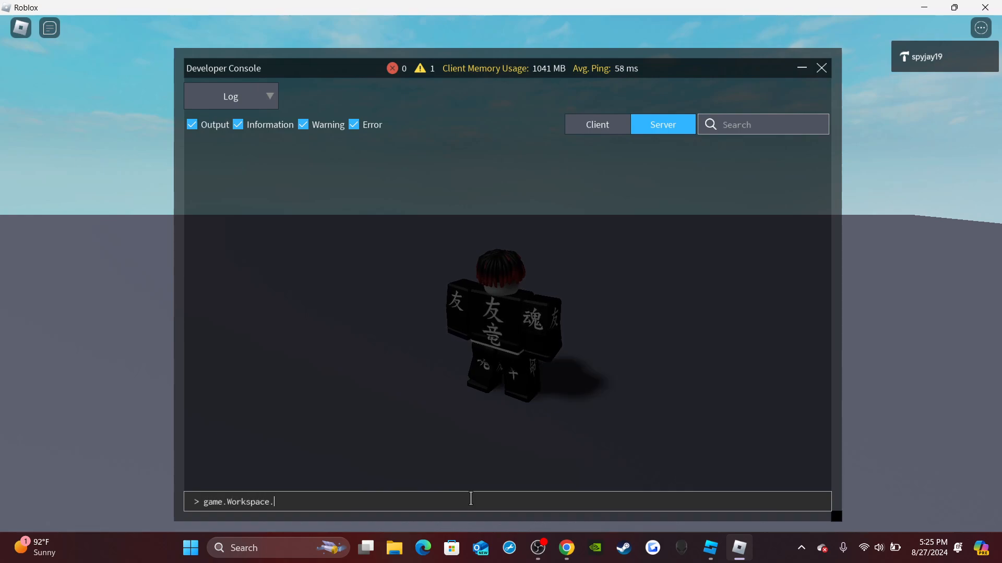
{"action": "type", "text": "spyjay19."}
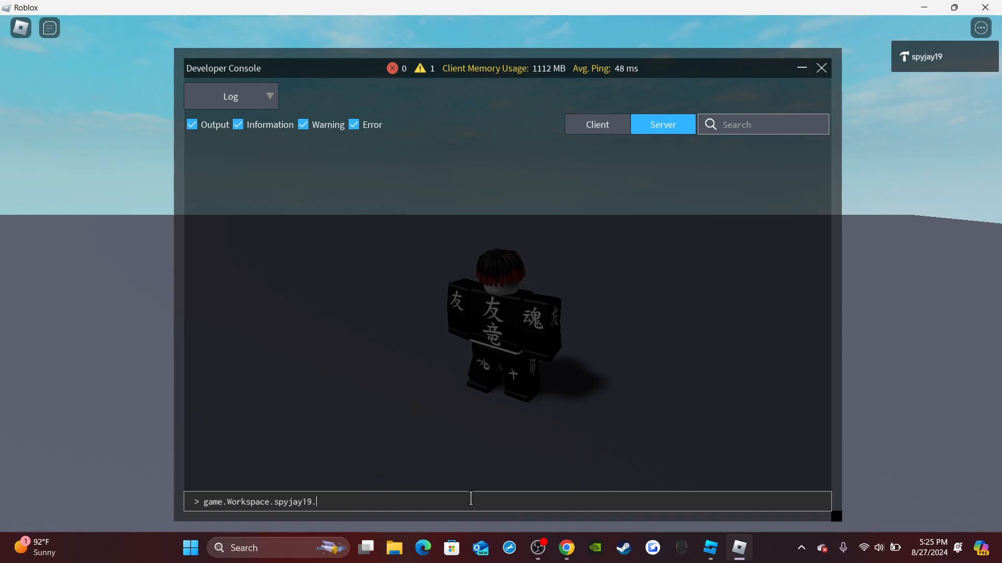
{"action": "type", "text": "Humanoid"}
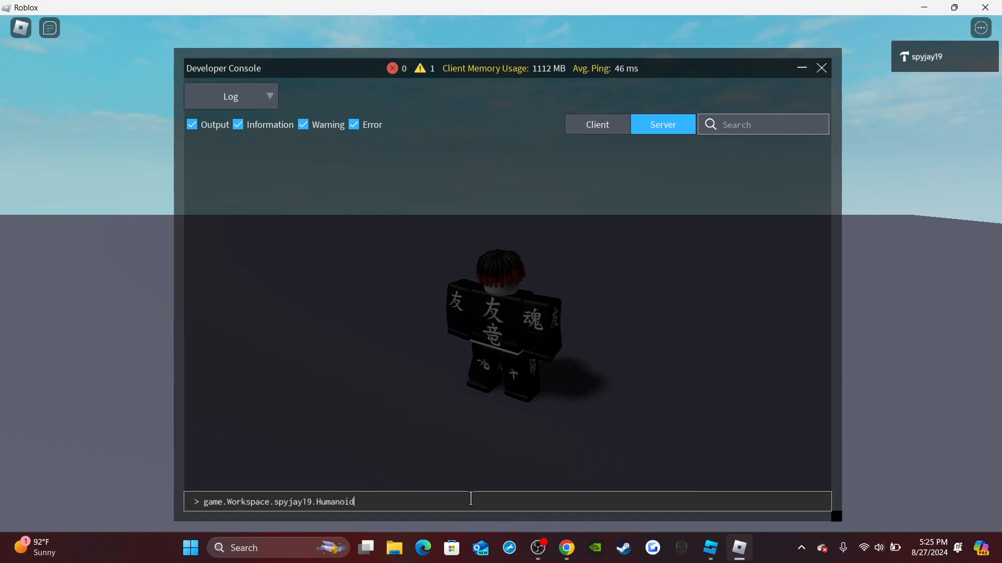
{"action": "type", "text": "Hea"}
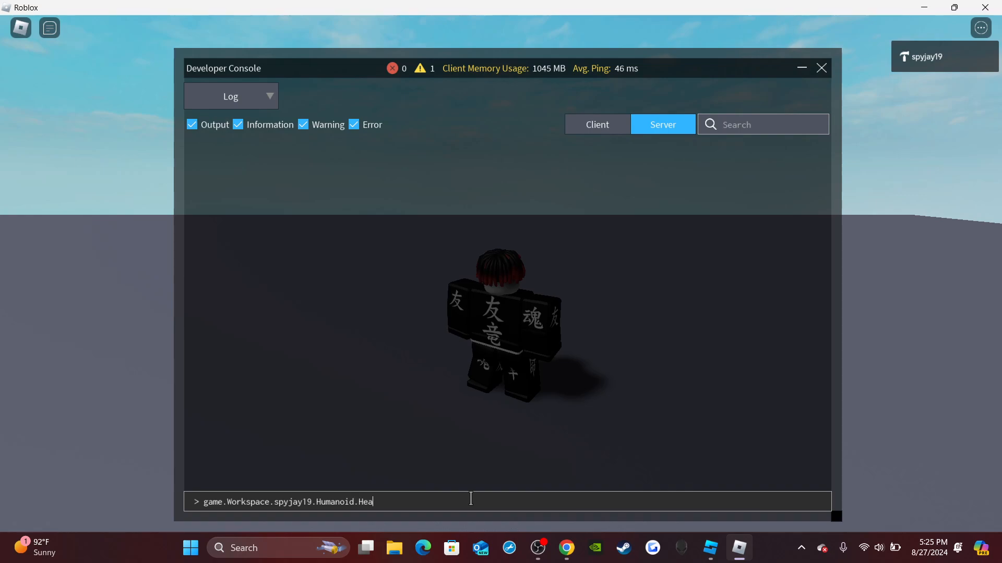
{"action": "type", "text": "lth -= 50"}
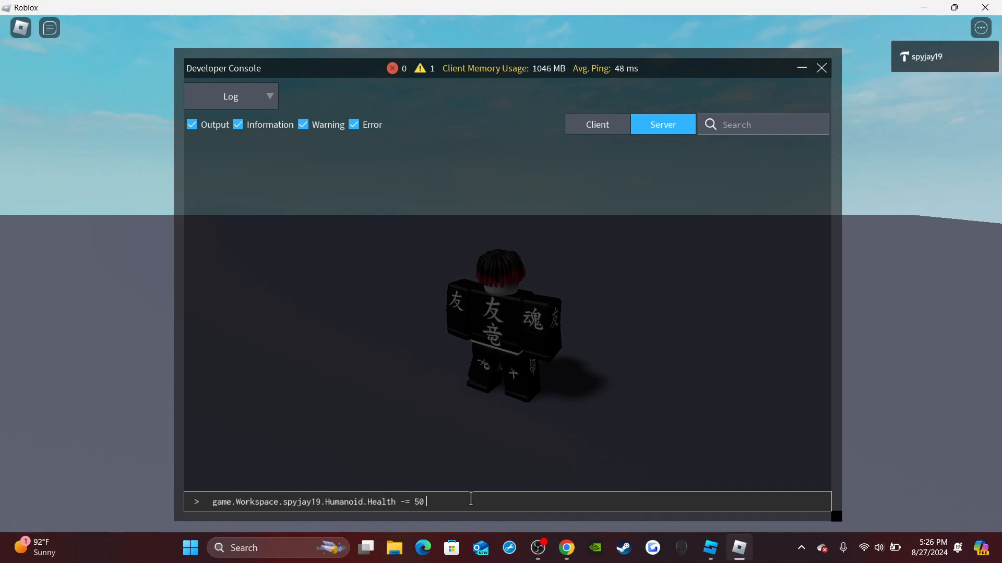
{"action": "key", "text": "Return"}
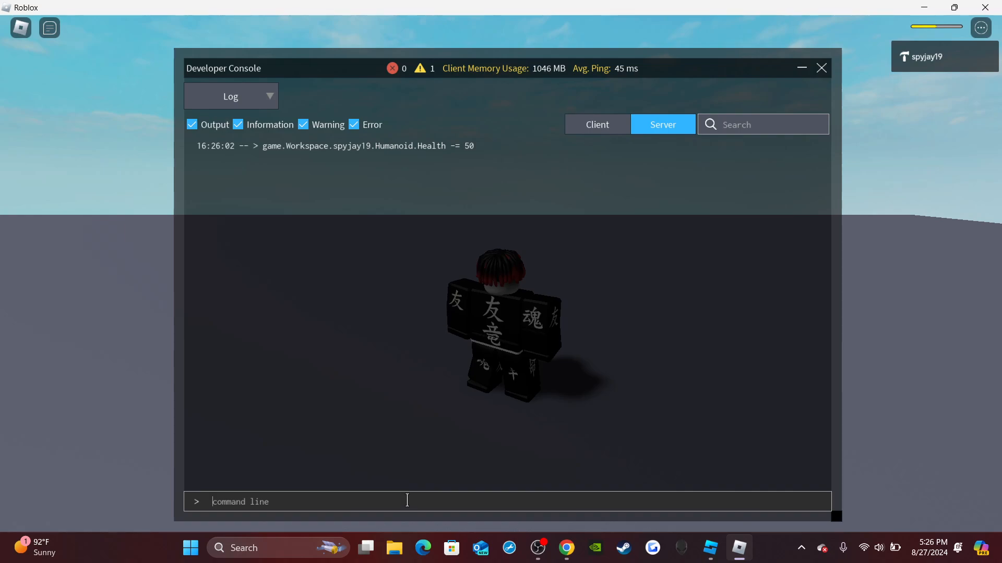
{"action": "left_click", "coordinate": [822, 68]}
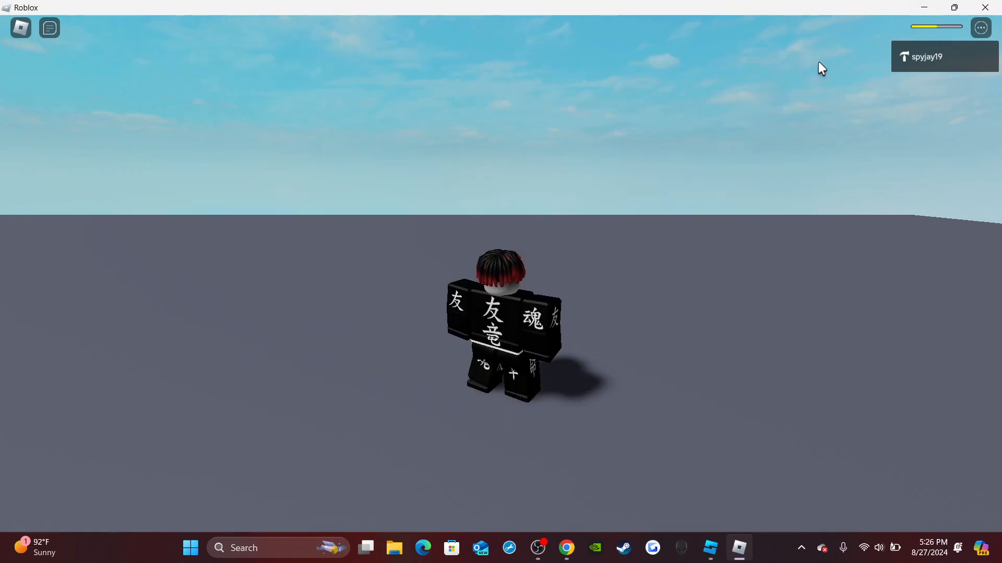
- Send ":Heal spyjay19" in chat to restore full health
{"action": "type", "text": ":Heal spy"}
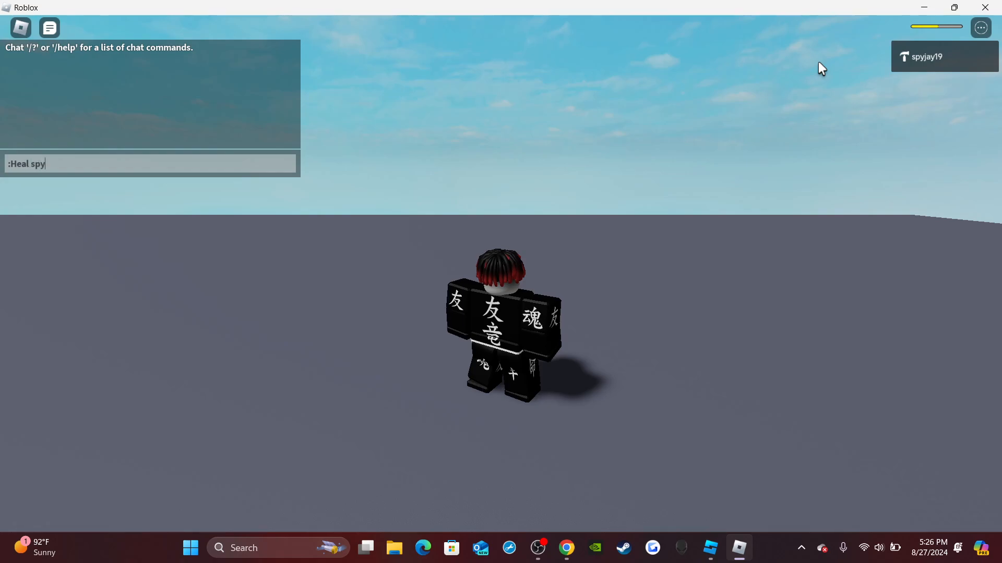
{"action": "key", "text": "Return"}
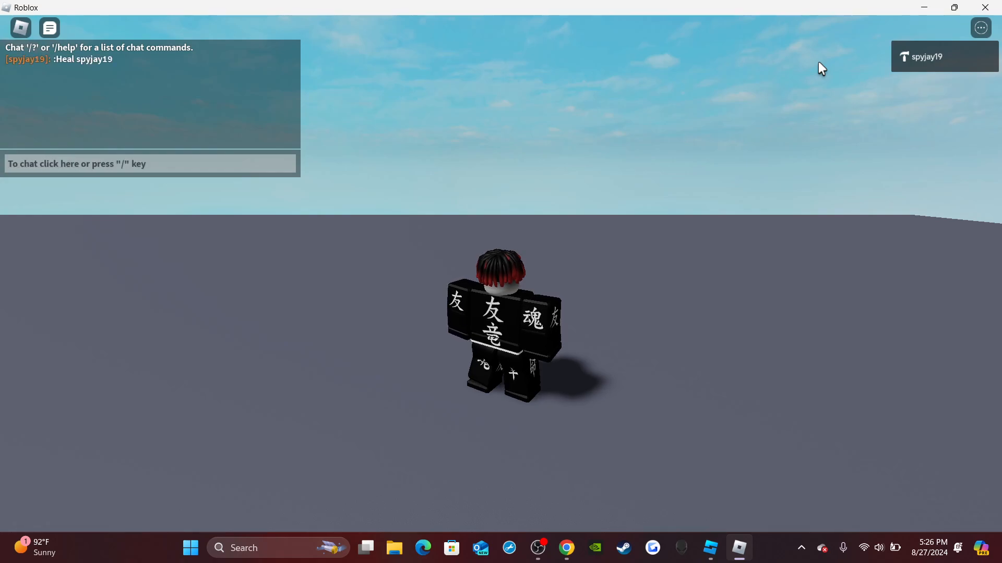